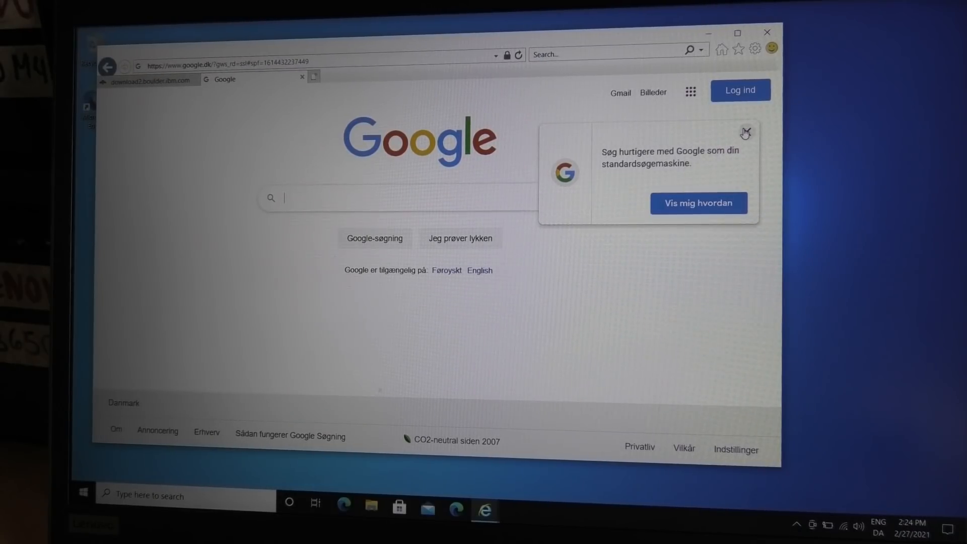
- Search Google for 'ibm megaraid' and open the MegaRAID Storage Manager v17.05.02.01 support result
left_click(745, 133)
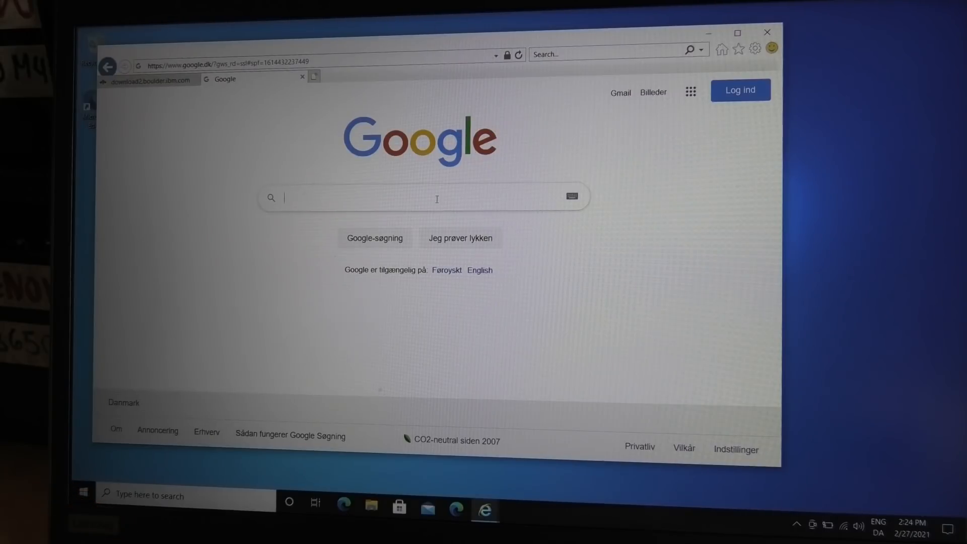
type("ibm mega")
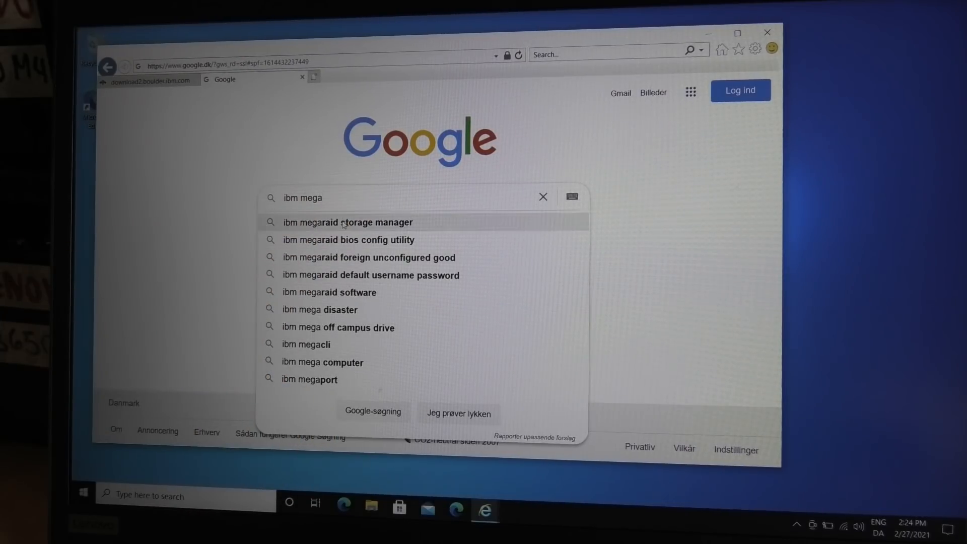
left_click(348, 222)
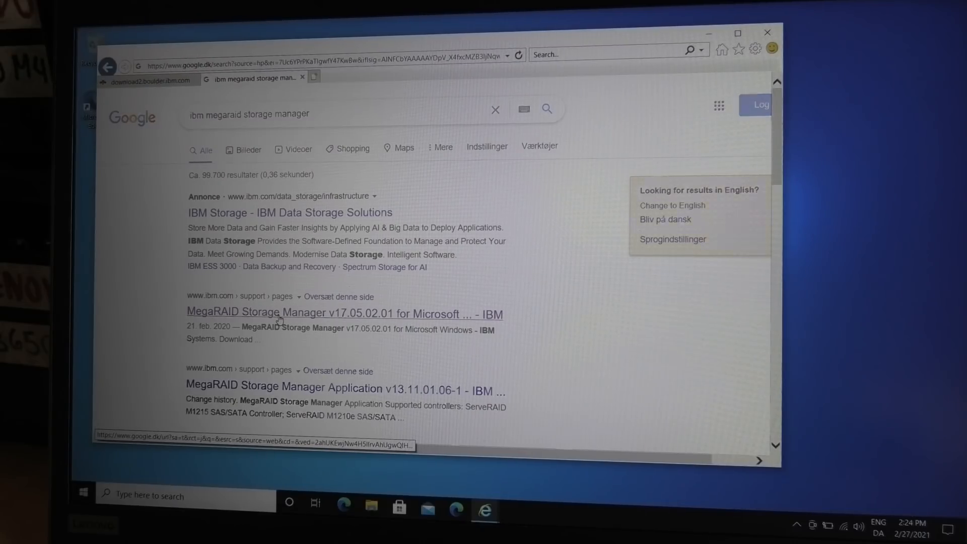
left_click(344, 313)
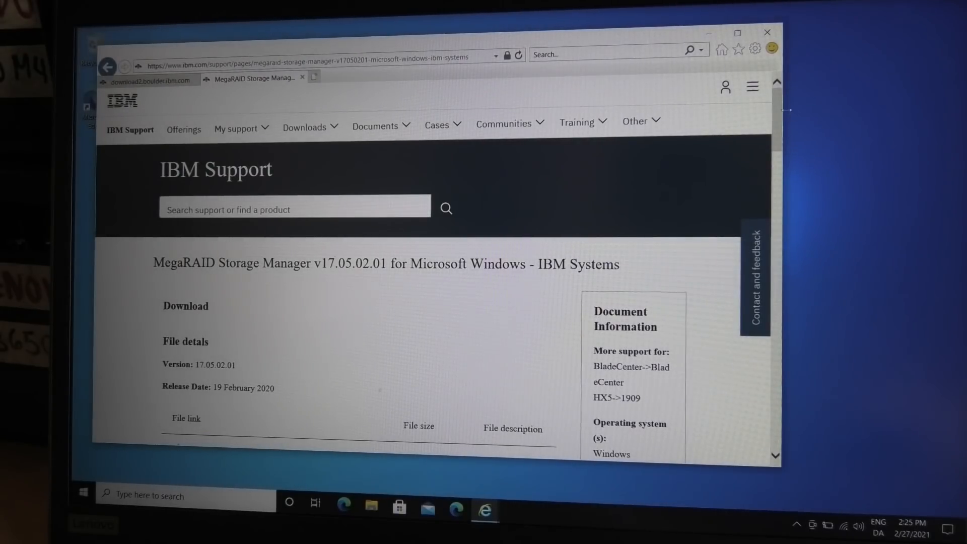
- Review the 17.05.02.01 download file list, then bring up File Explorer
scroll("down", 3)
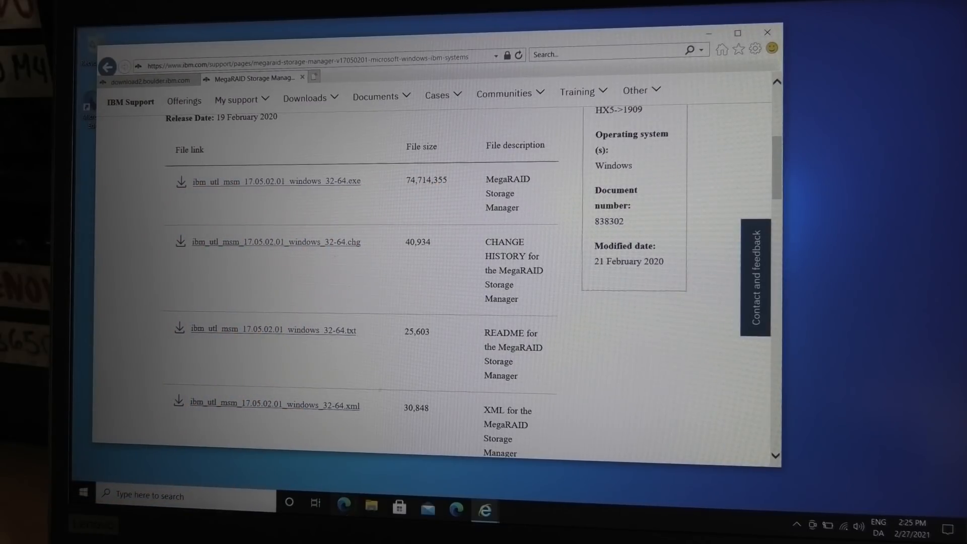
left_click(371, 510)
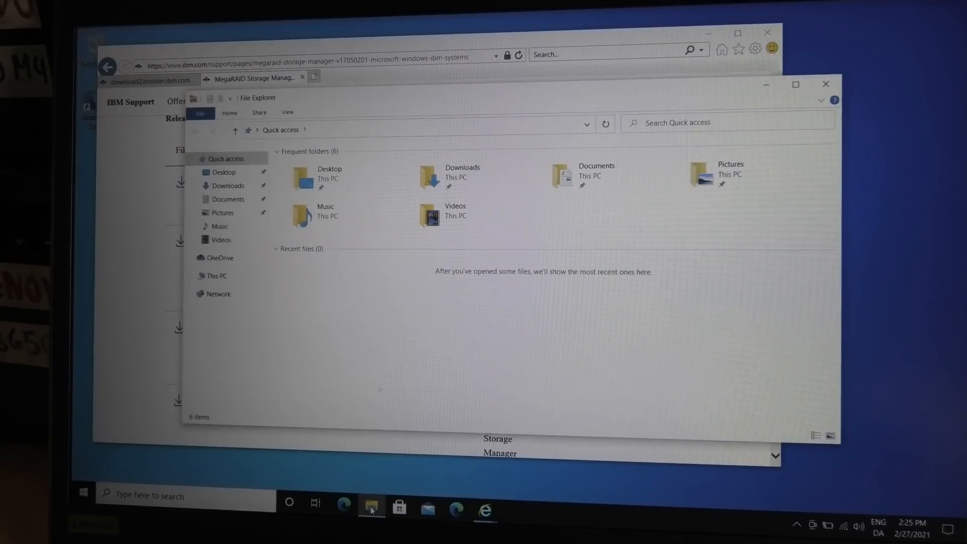
left_click(226, 186)
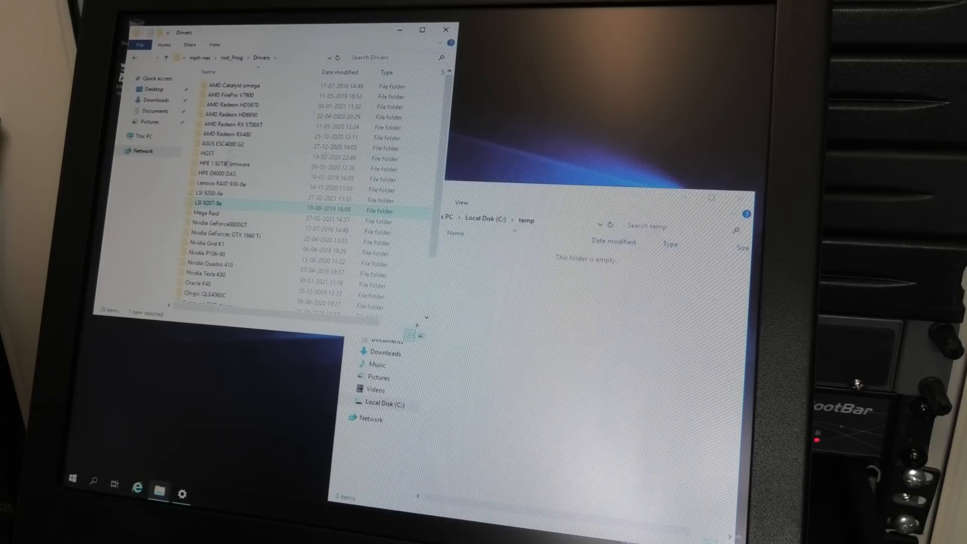
double_click(210, 191)
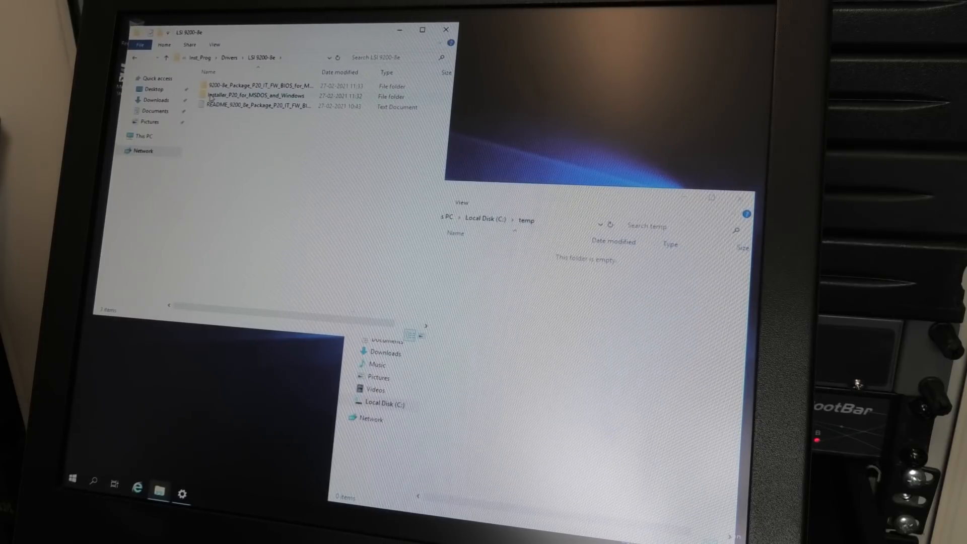
double_click(256, 84)
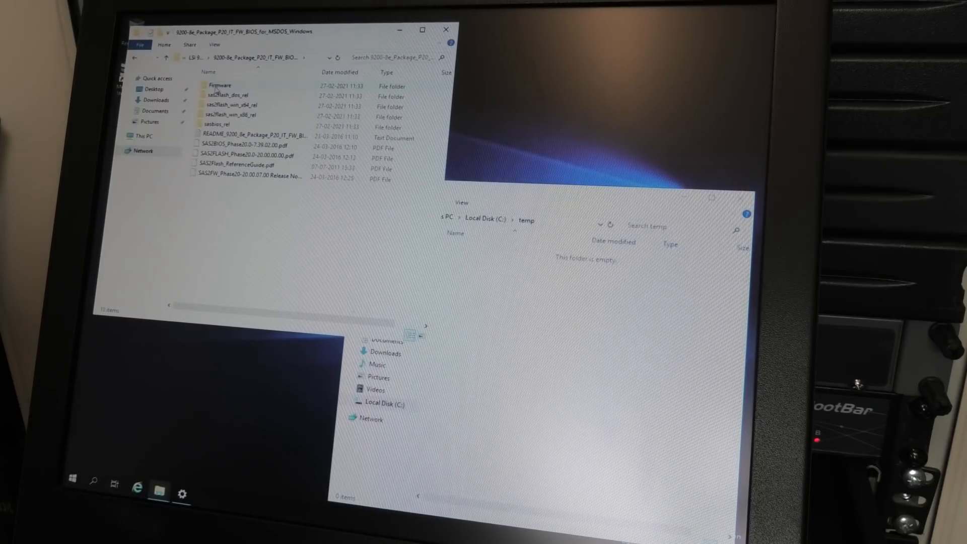
double_click(221, 84)
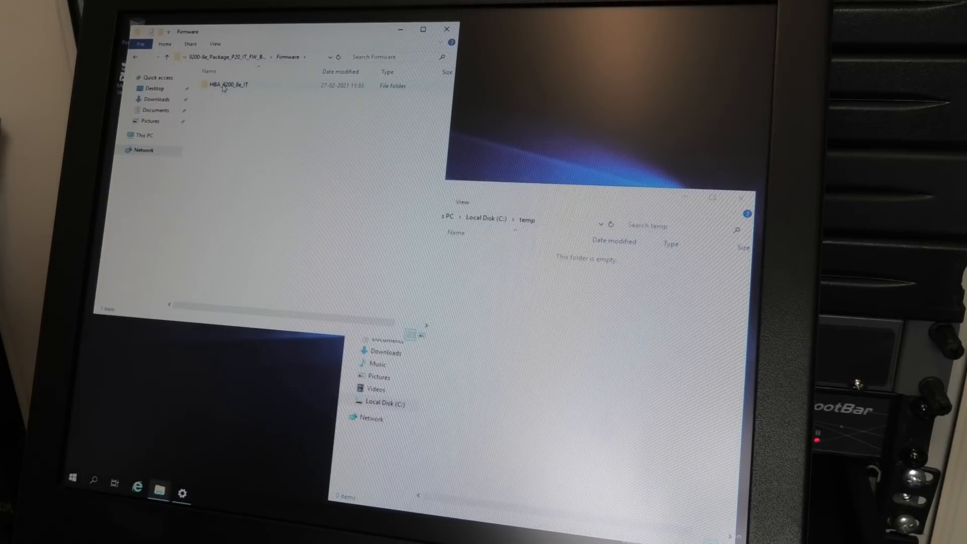
double_click(226, 84)
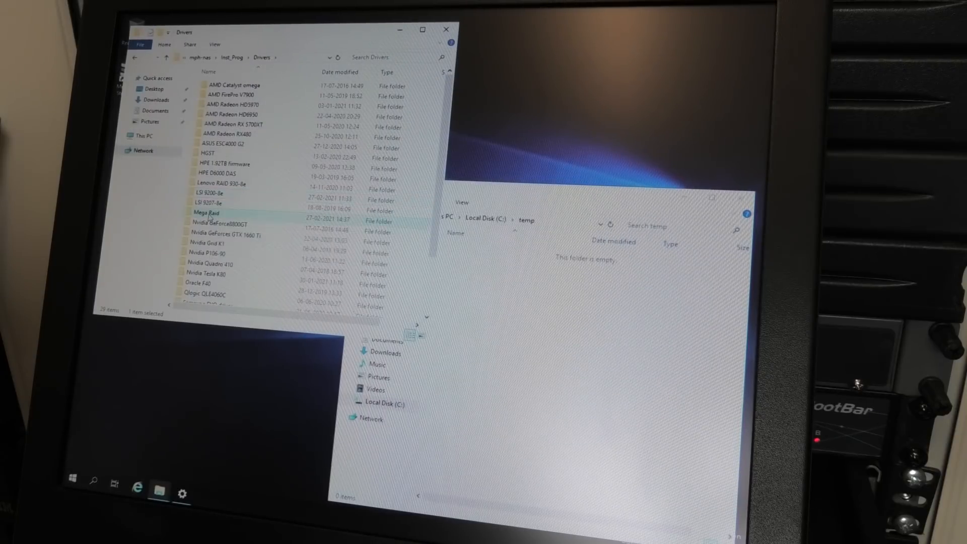
- Open the Mega Raid folder and select the ibm_utl_msm_17.05.02.01_windows_32-64 installer
double_click(208, 212)
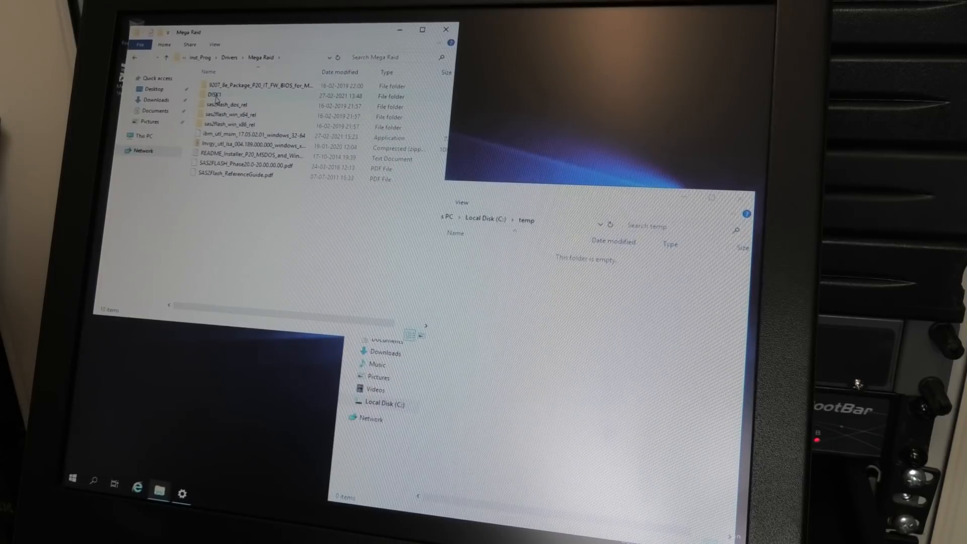
left_click(213, 96)
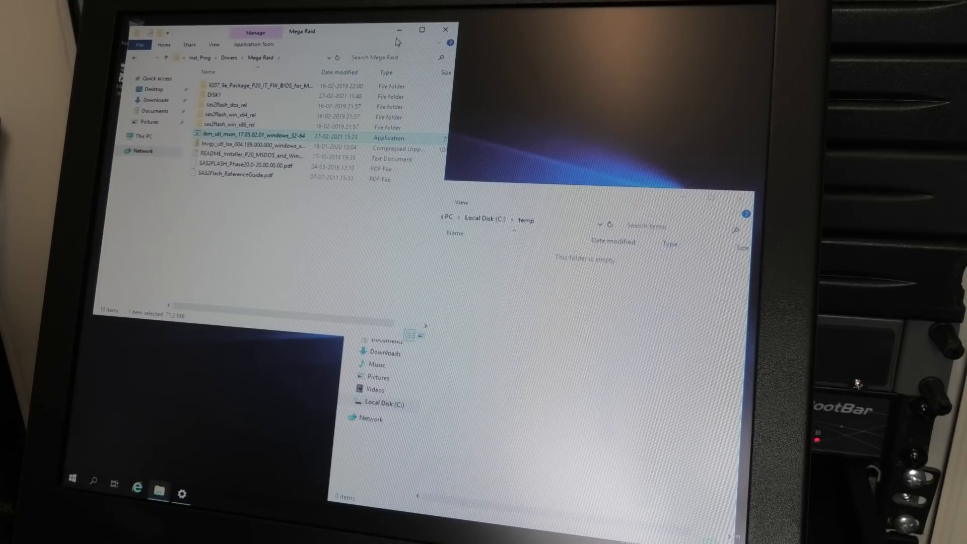
mouse_move(402, 32)
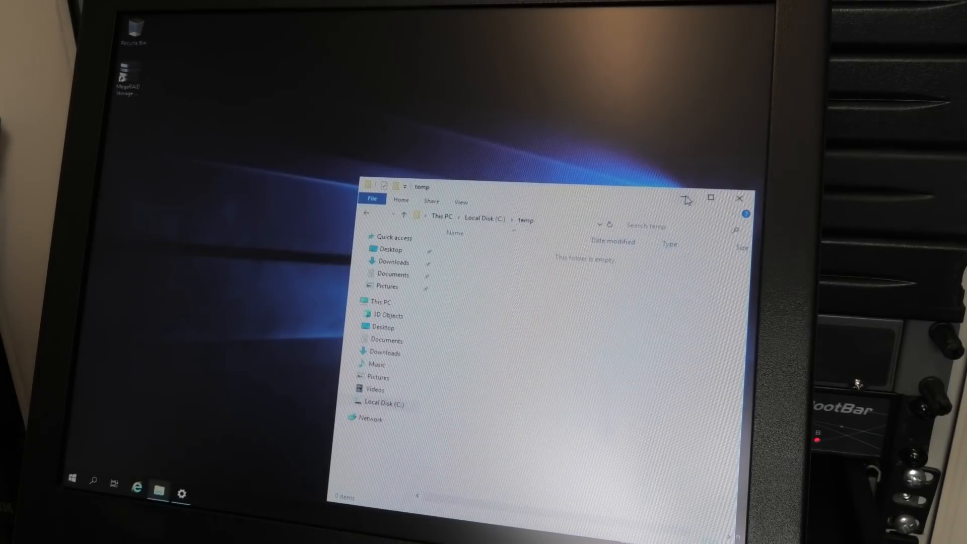
- Clear the temp window aside and launch MegaRAID Storage Manager from its desktop shortcut
left_click(738, 199)
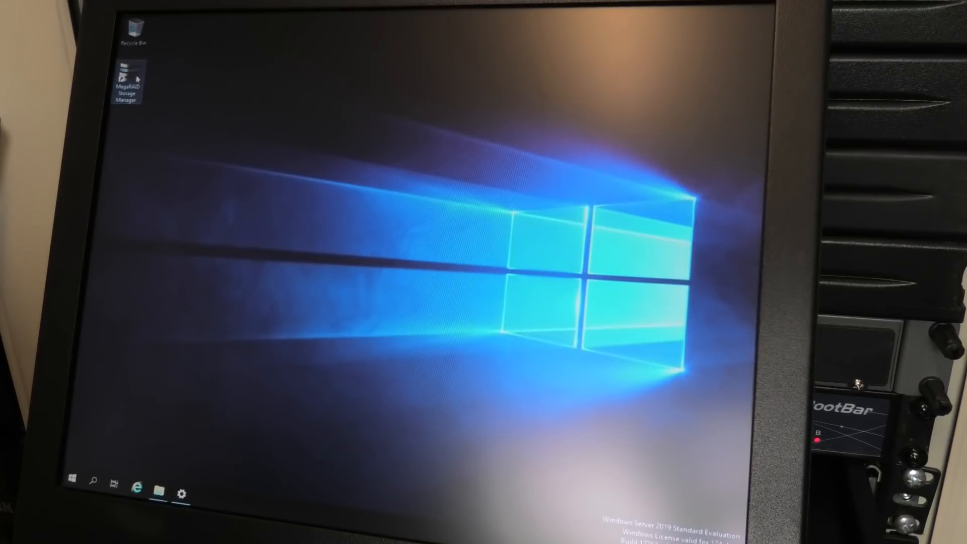
double_click(127, 84)
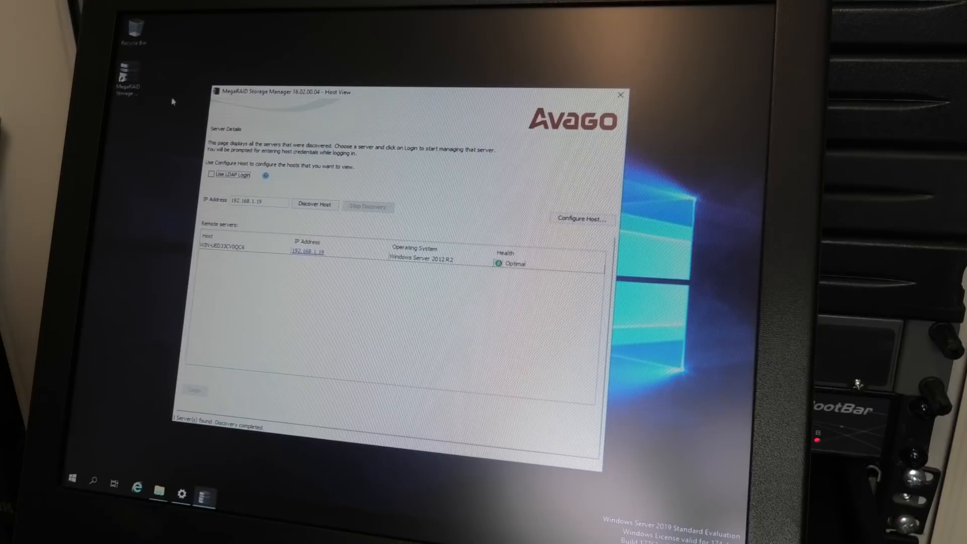
mouse_move(306, 257)
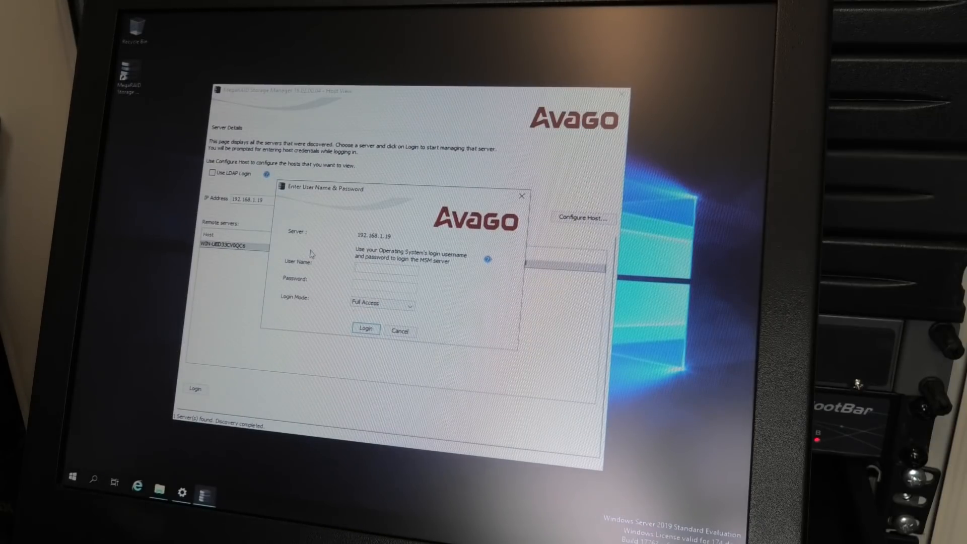
- Log in to the discovered server as 'admin' with full access
type("administrator")
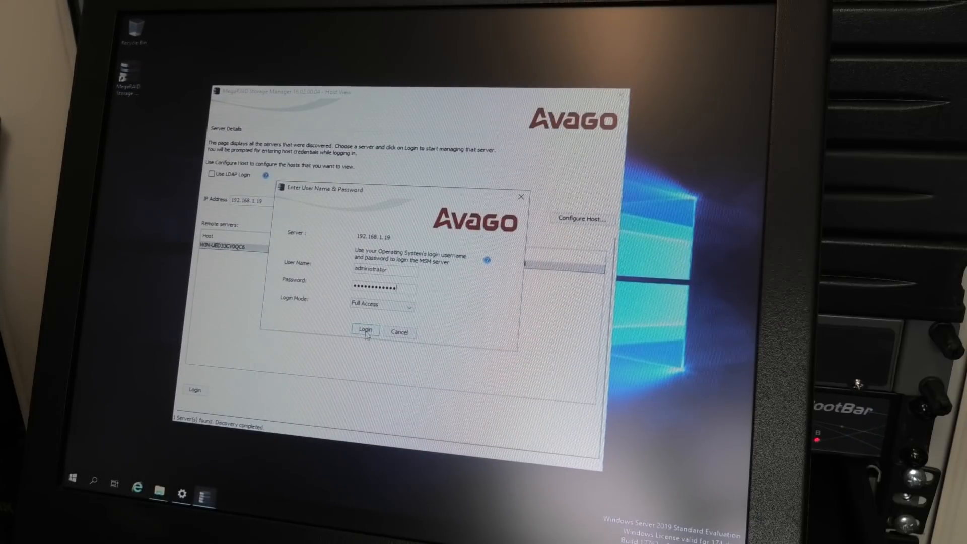
left_click(364, 330)
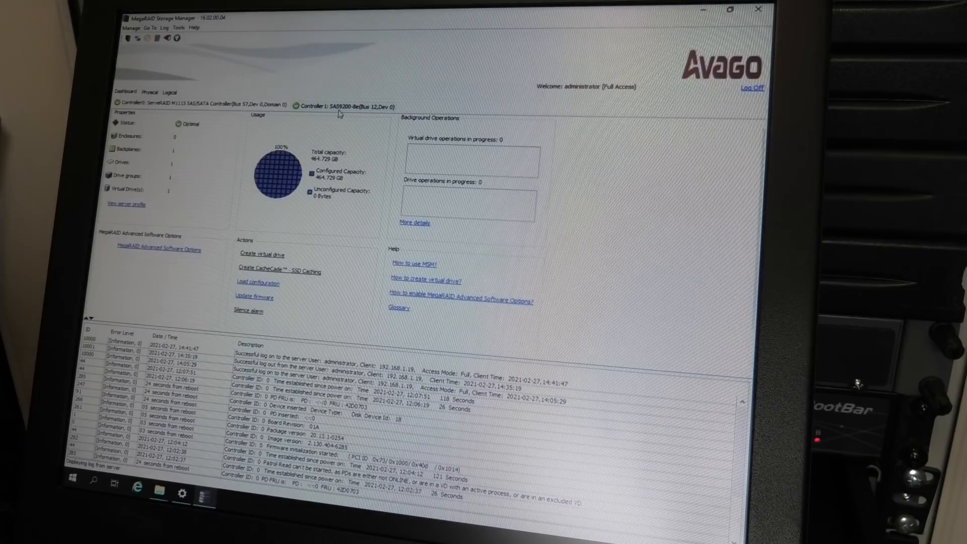
- Show the Controller 1: SAS9200-8e dashboard, then the Physical hardware tree
left_click(339, 105)
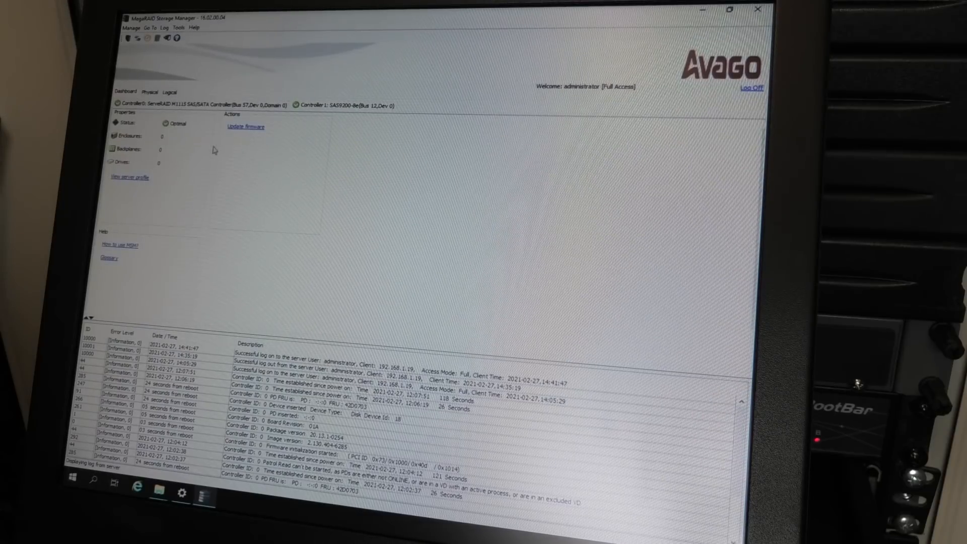
mouse_move(149, 93)
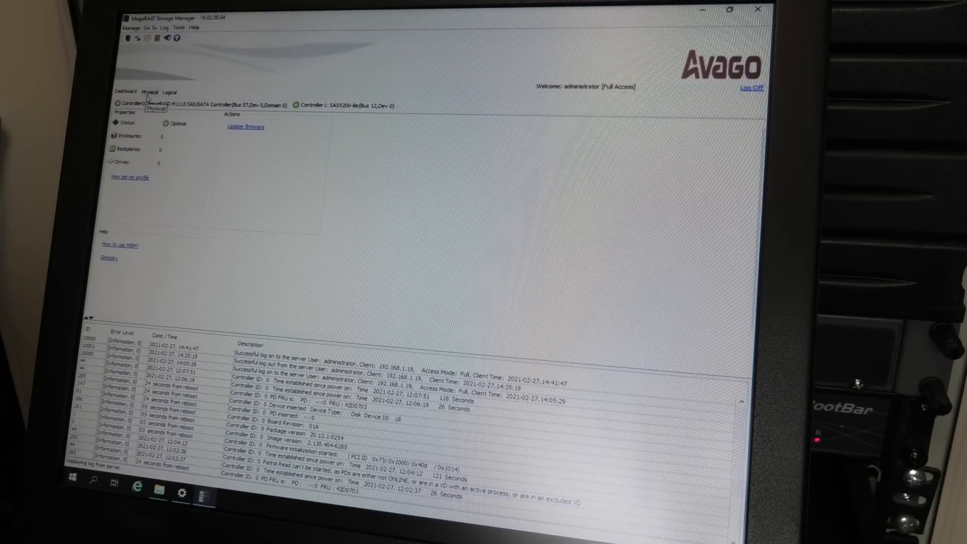
left_click(149, 92)
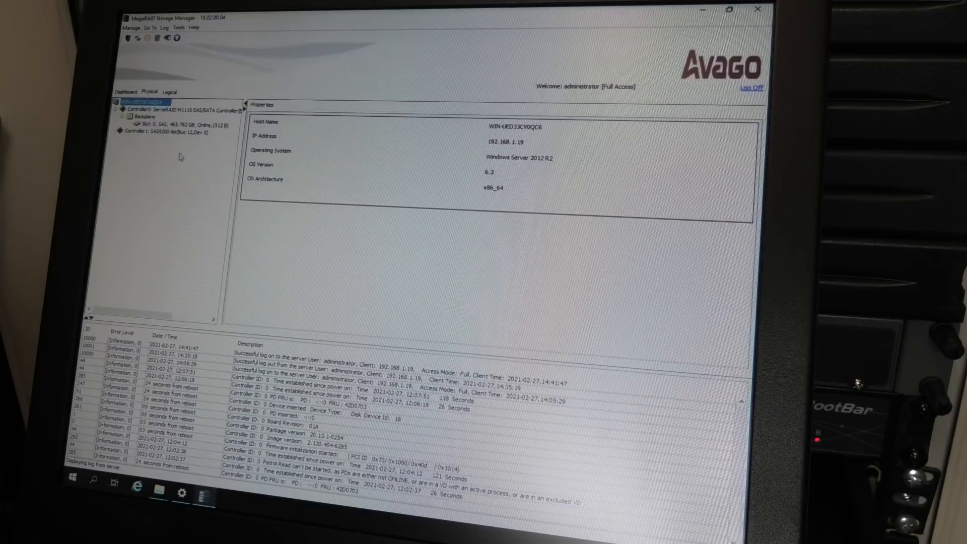
- Select Controller 1: SAS9200-8e to read firmware 09.95.02.00, then view it in the Logical tree
left_click(165, 131)
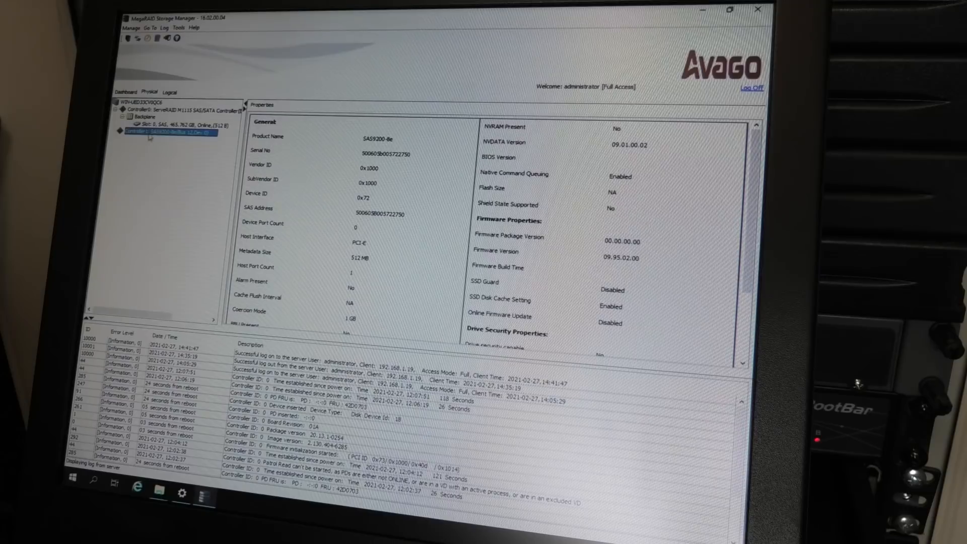
left_click(142, 102)
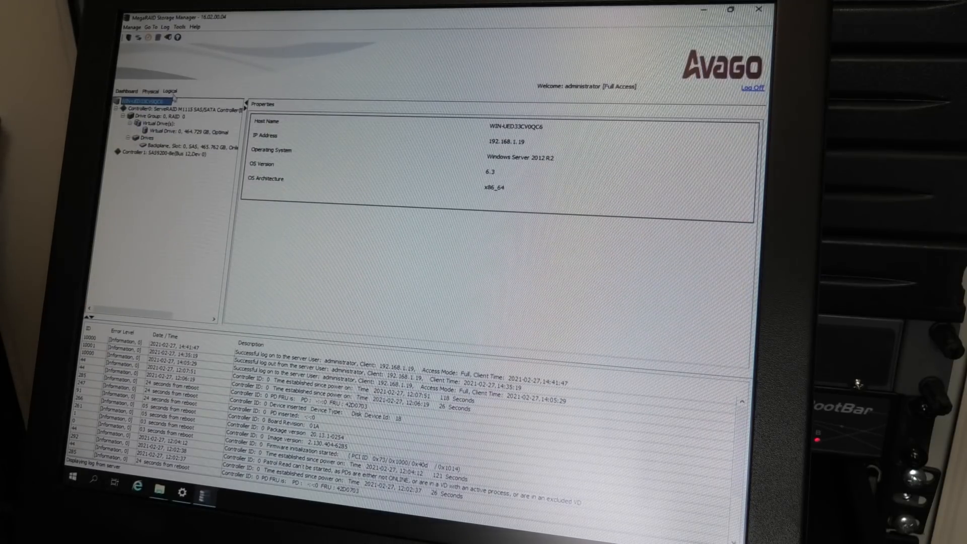
left_click(166, 153)
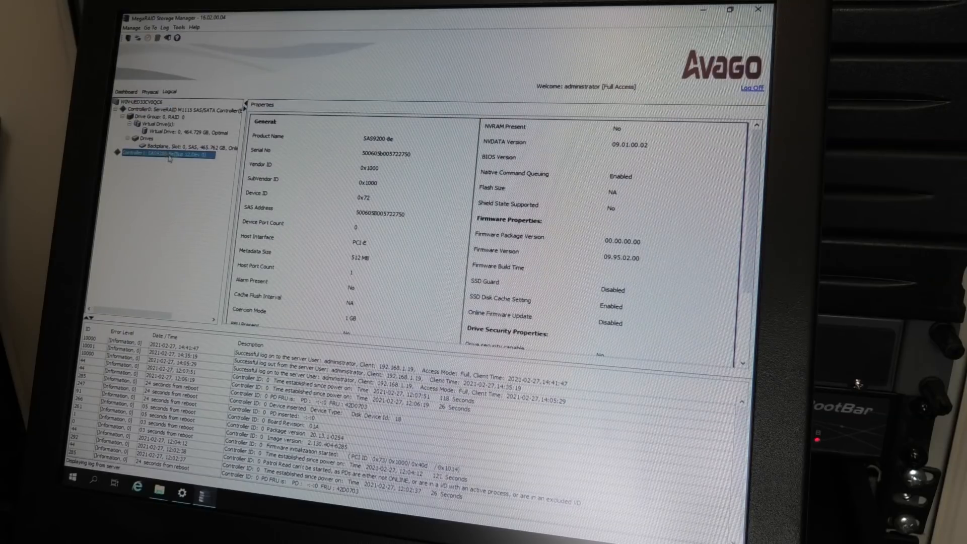
mouse_move(169, 153)
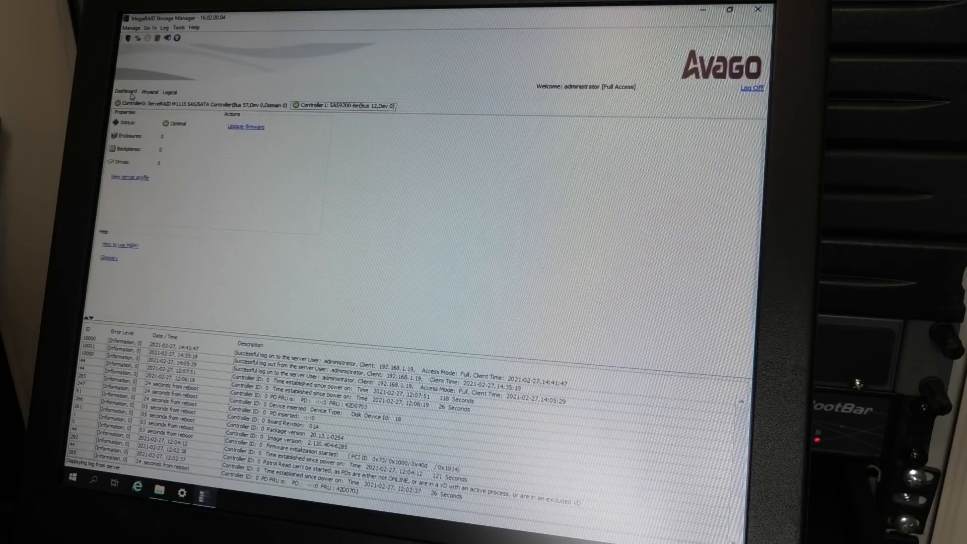
mouse_move(338, 120)
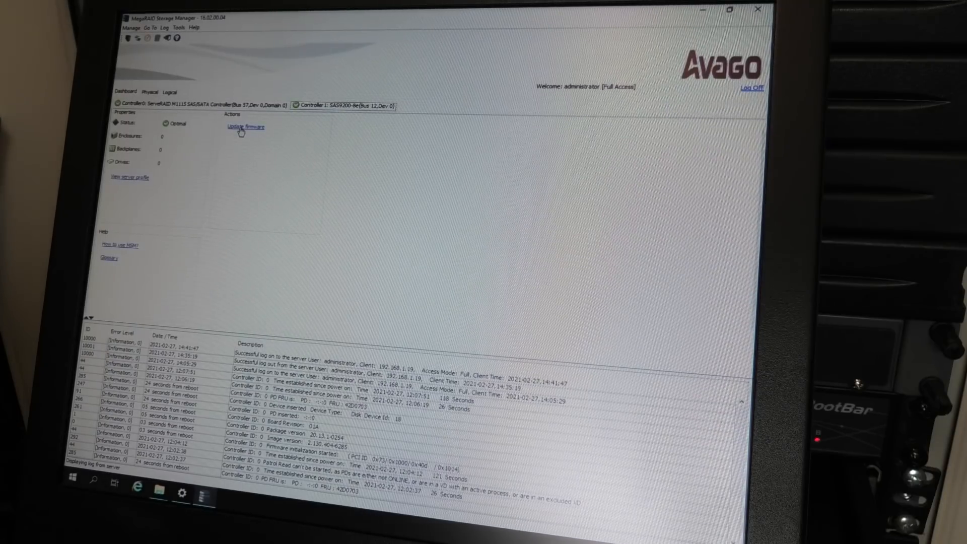
mouse_move(708, 20)
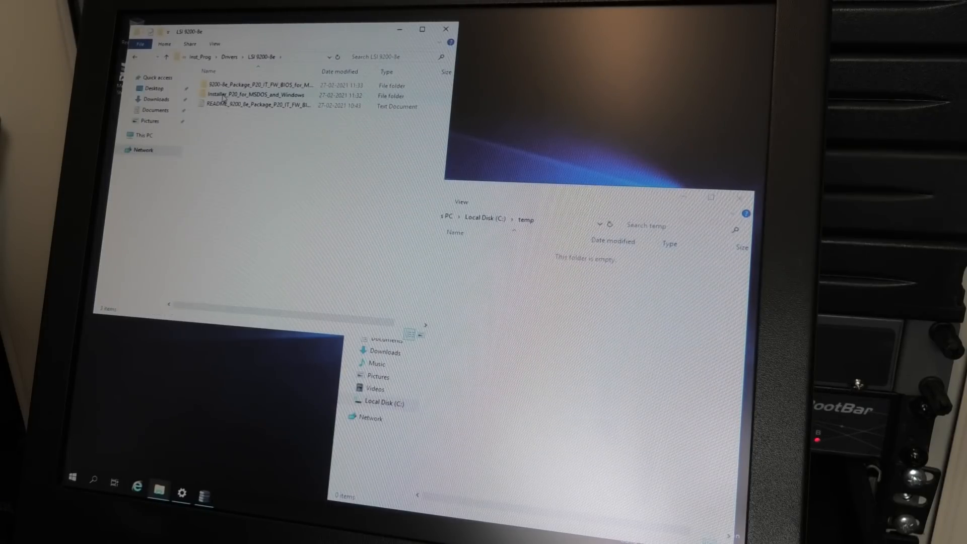
- Navigate into the P20 package's Firmware > HBA_9200_8e_IT folder
double_click(252, 95)
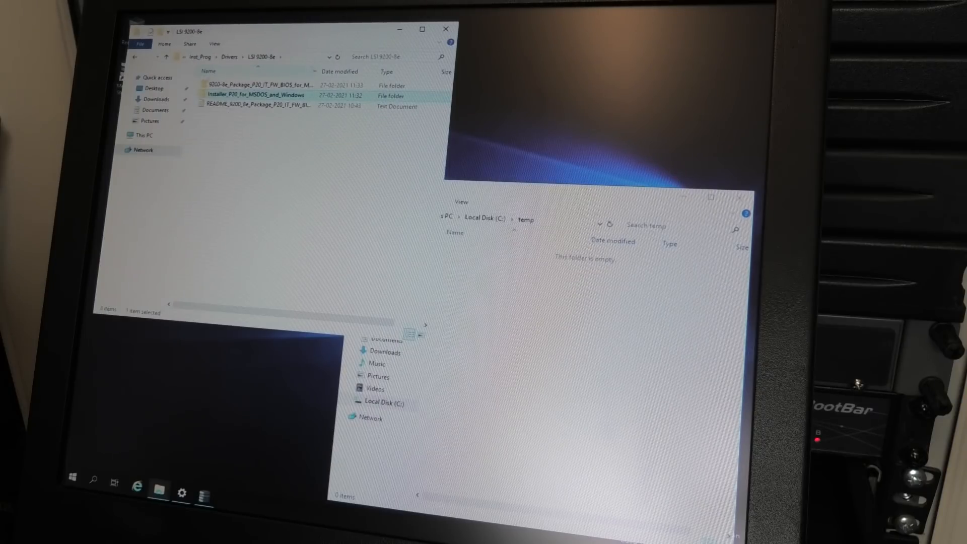
left_click(253, 84)
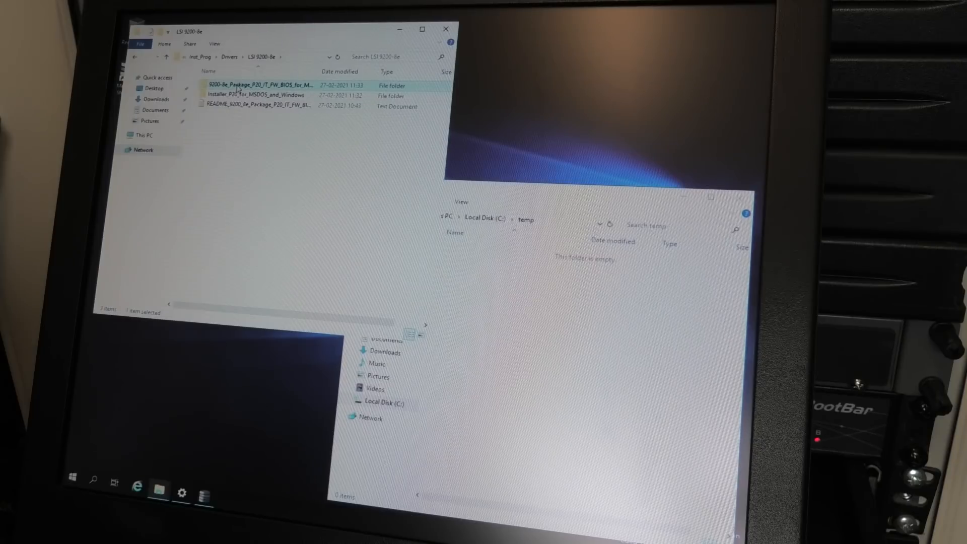
double_click(256, 84)
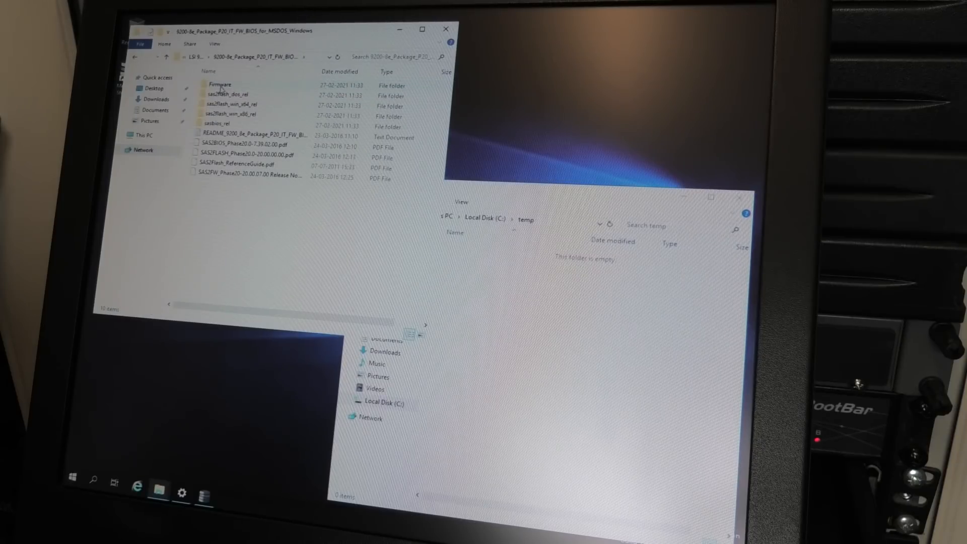
double_click(220, 85)
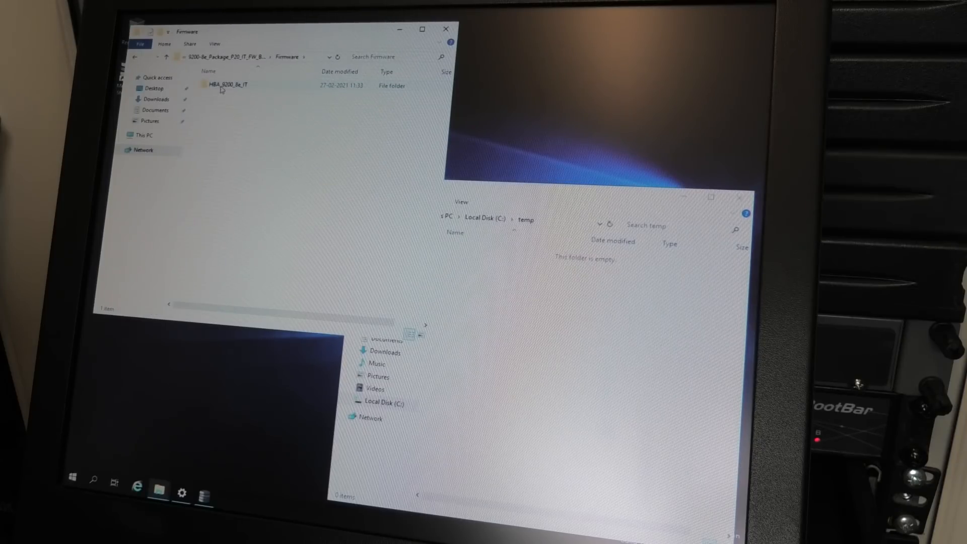
mouse_move(226, 84)
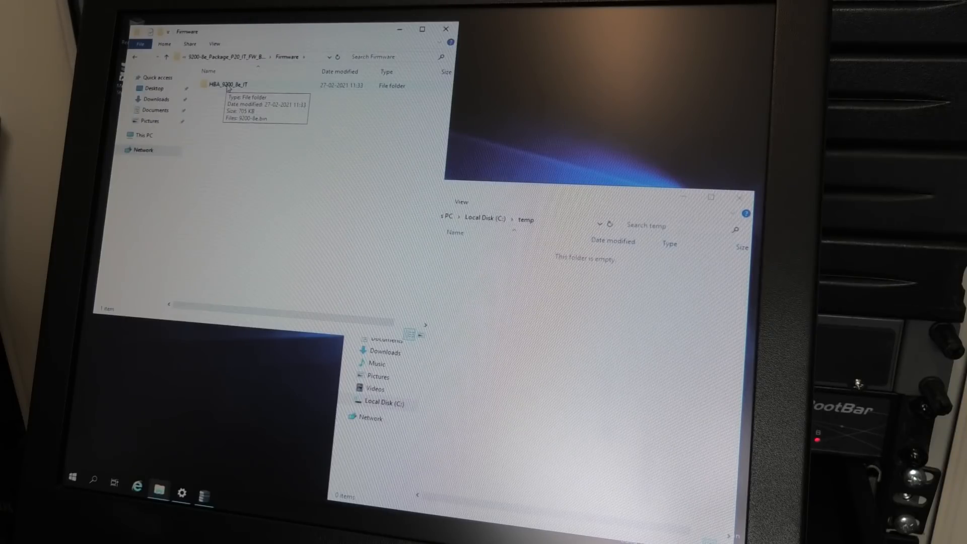
double_click(227, 84)
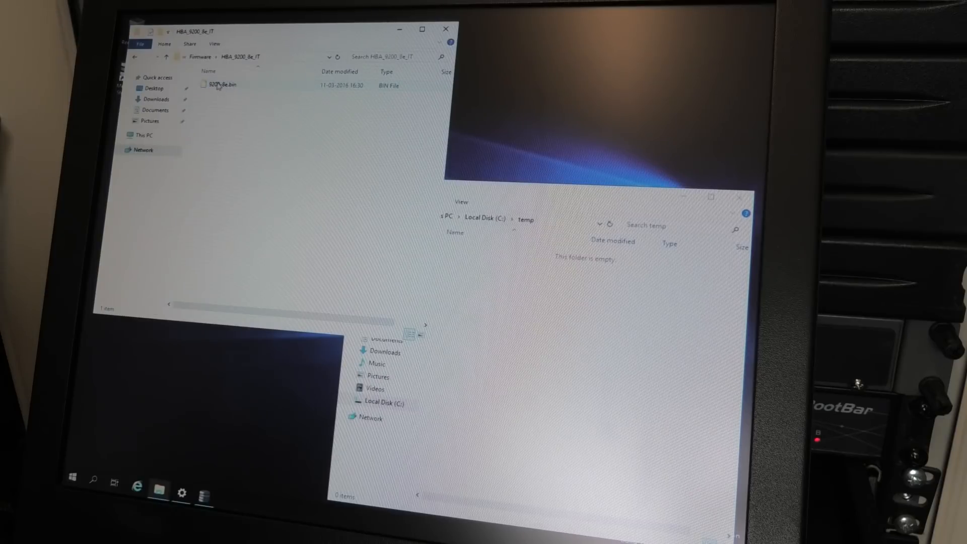
- Copy 9200-8e.bin into C:\temp and return to MegaRAID Storage Manager
left_click(222, 85)
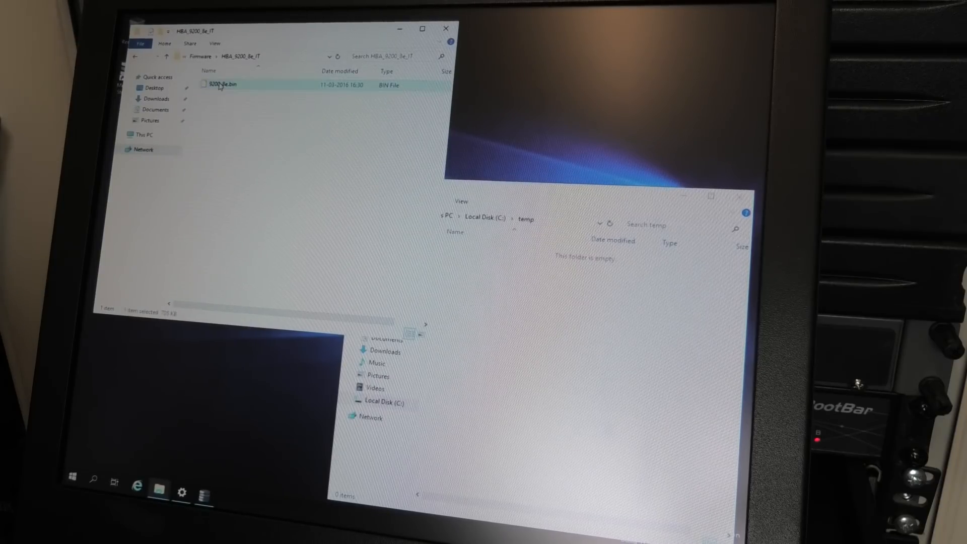
left_click_drag(222, 84, 558, 394)
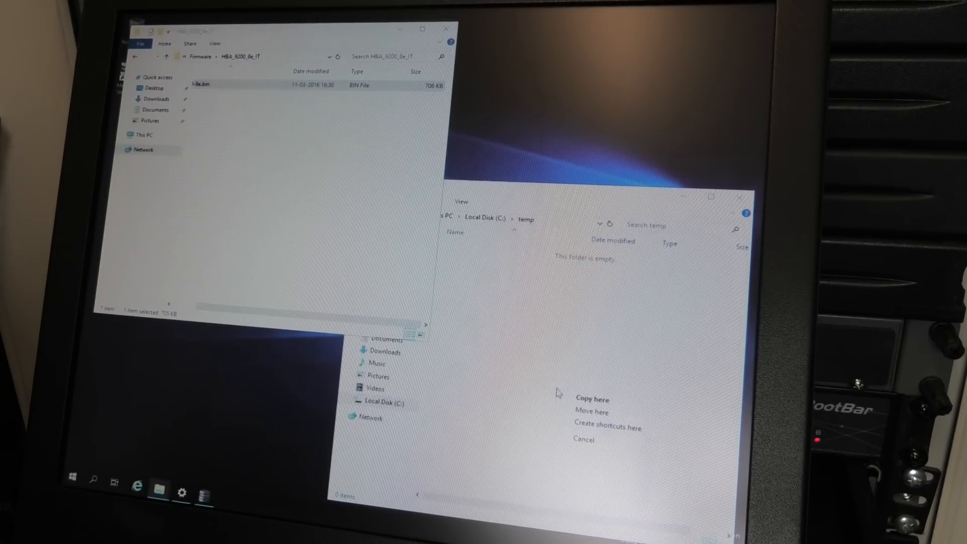
mouse_move(592, 399)
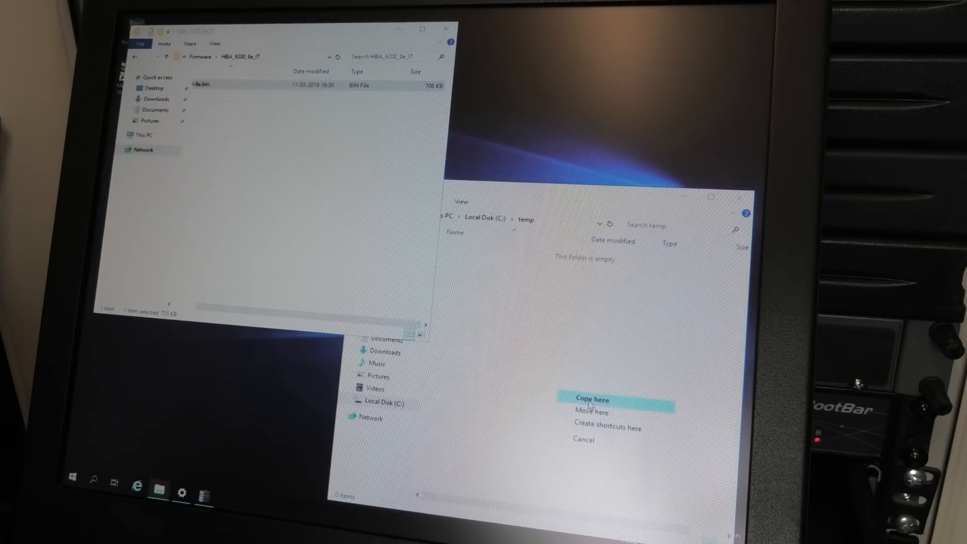
left_click(592, 399)
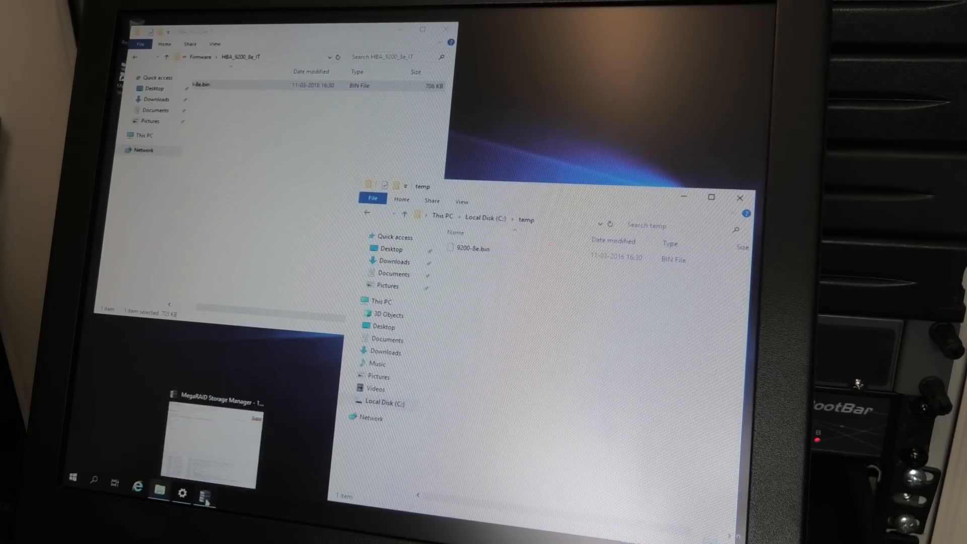
left_click(204, 490)
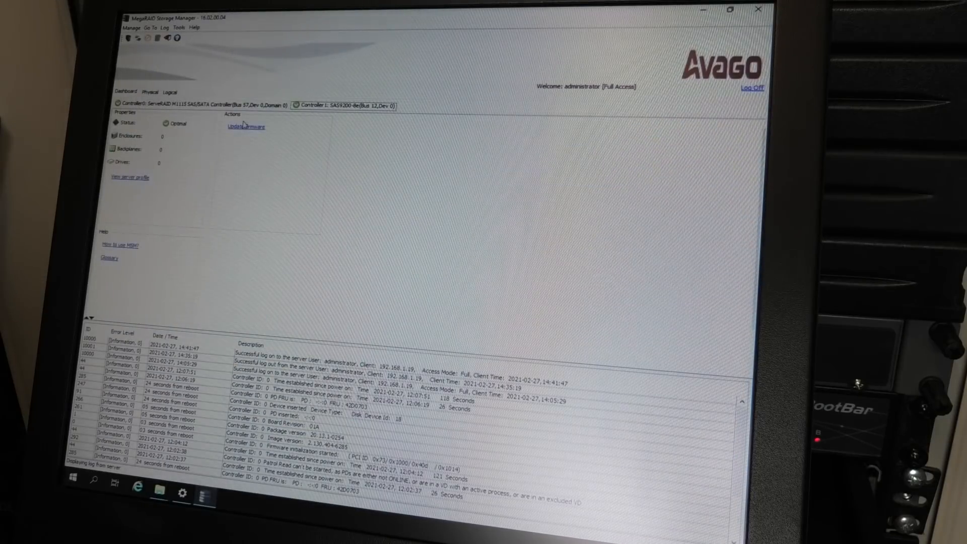
- Start Update firmware and choose C:\temp\9200-8e.bin as the image for the SAS9200-8e controller
left_click(244, 126)
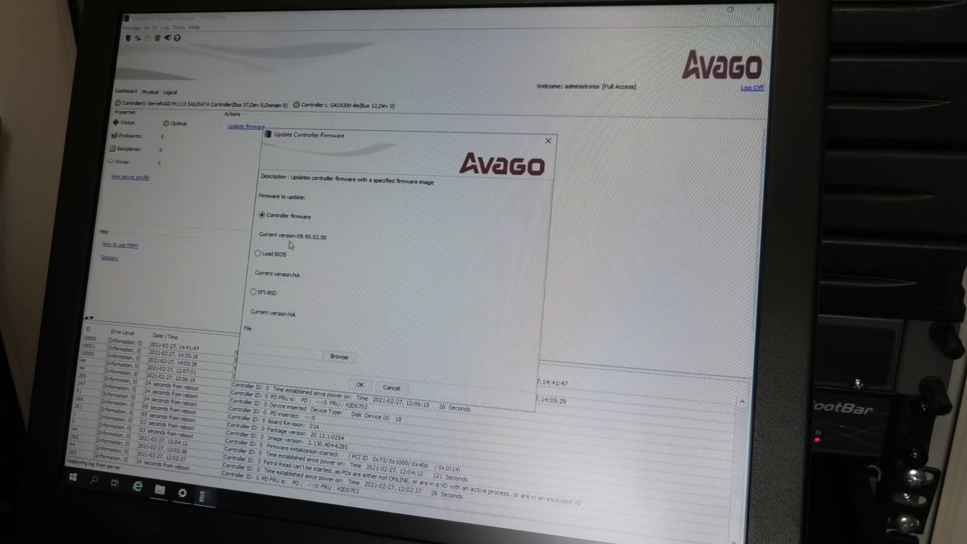
mouse_move(316, 248)
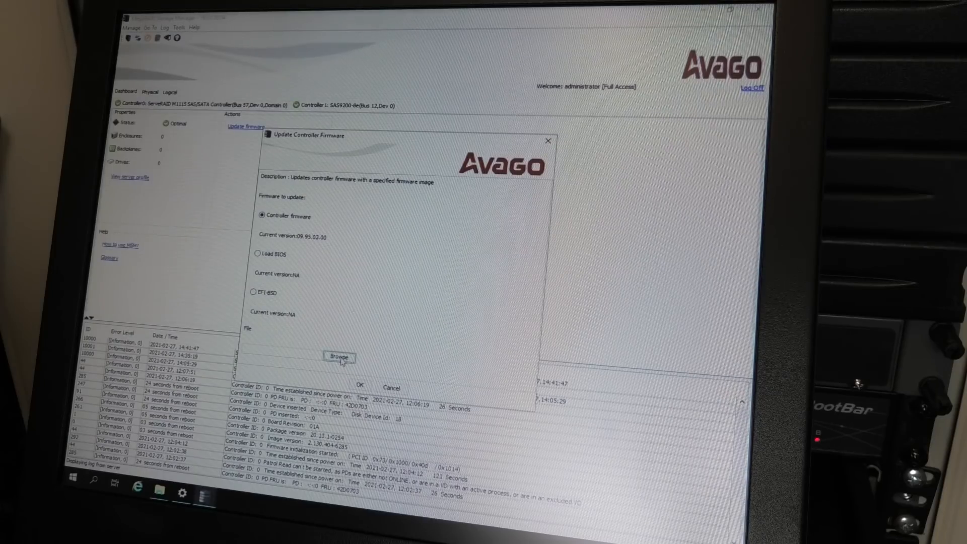
left_click(339, 357)
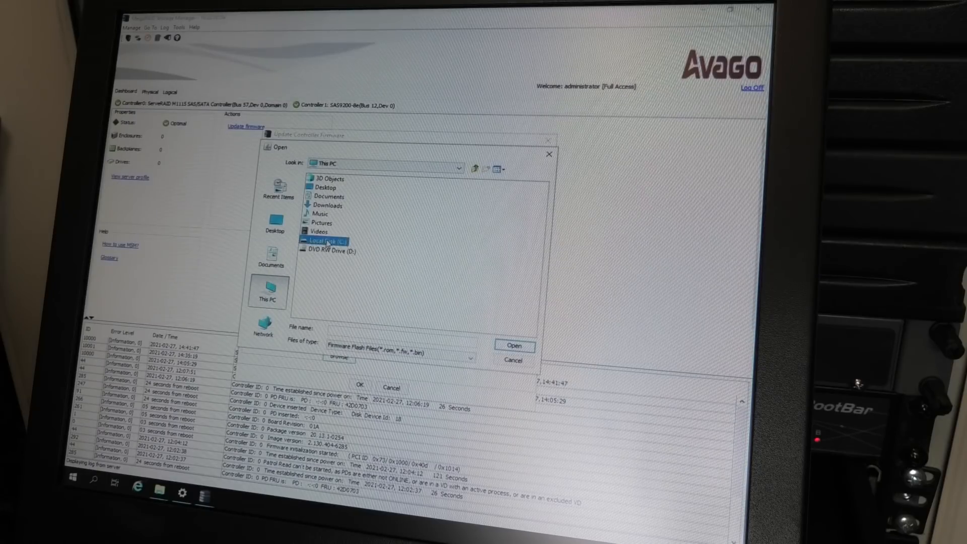
double_click(329, 239)
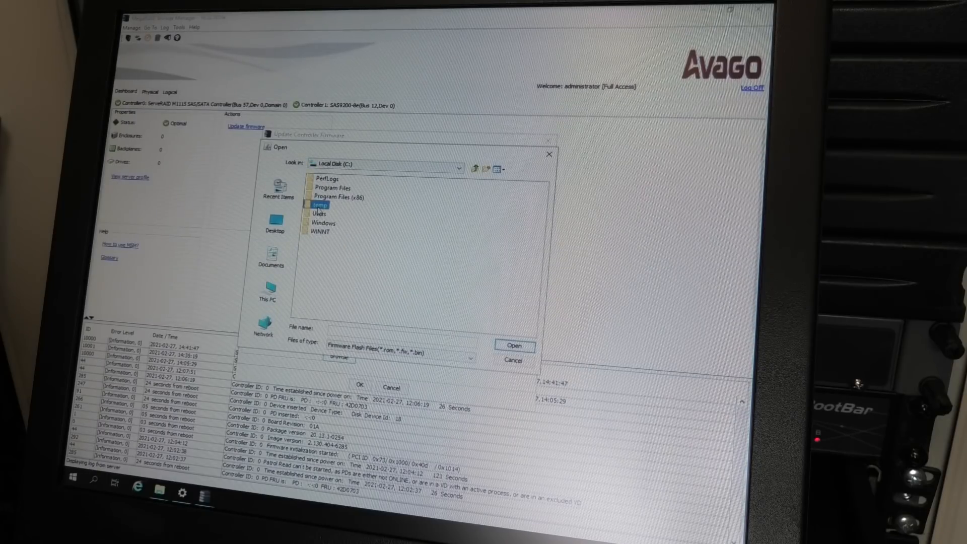
double_click(317, 204)
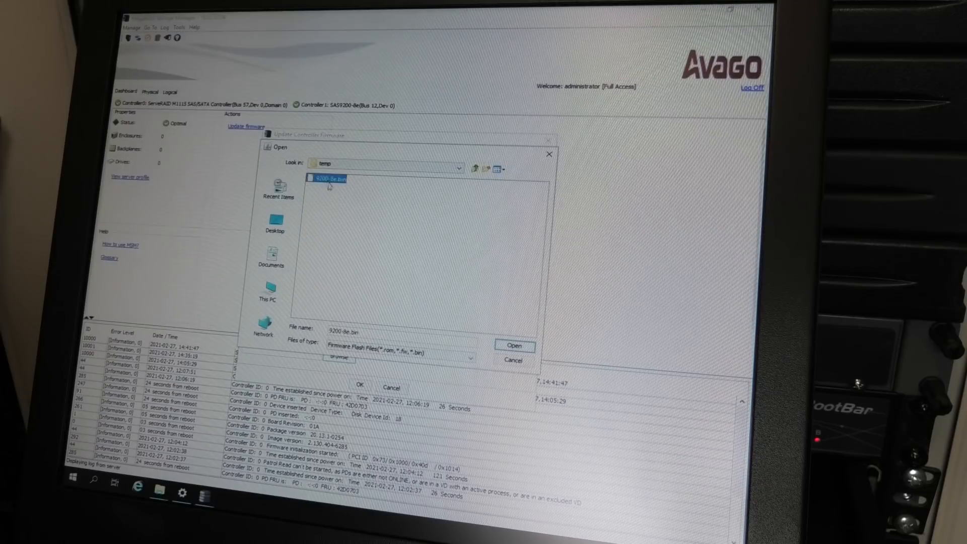
left_click(515, 346)
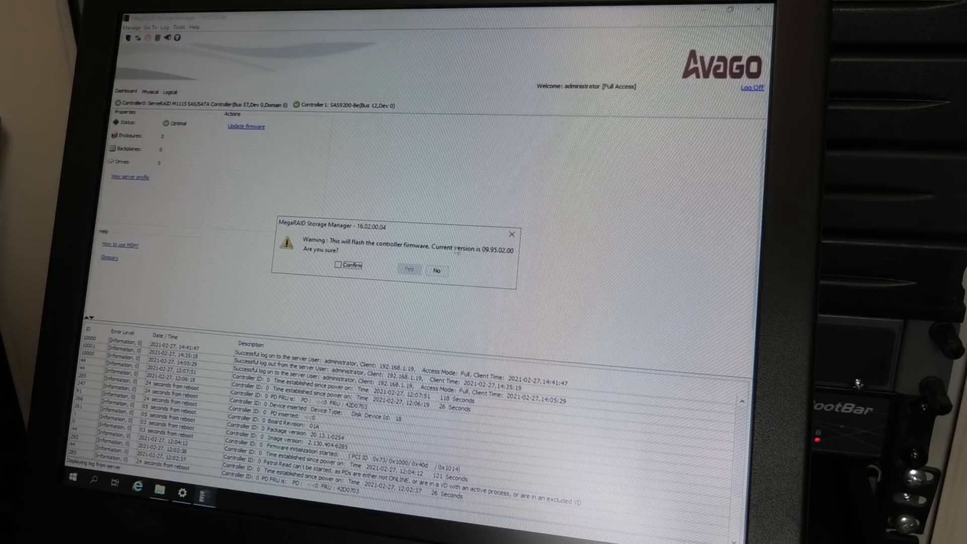
- Confirm the flash warning, flash the controller, and acknowledge the reboot-required success notice
left_click(338, 263)
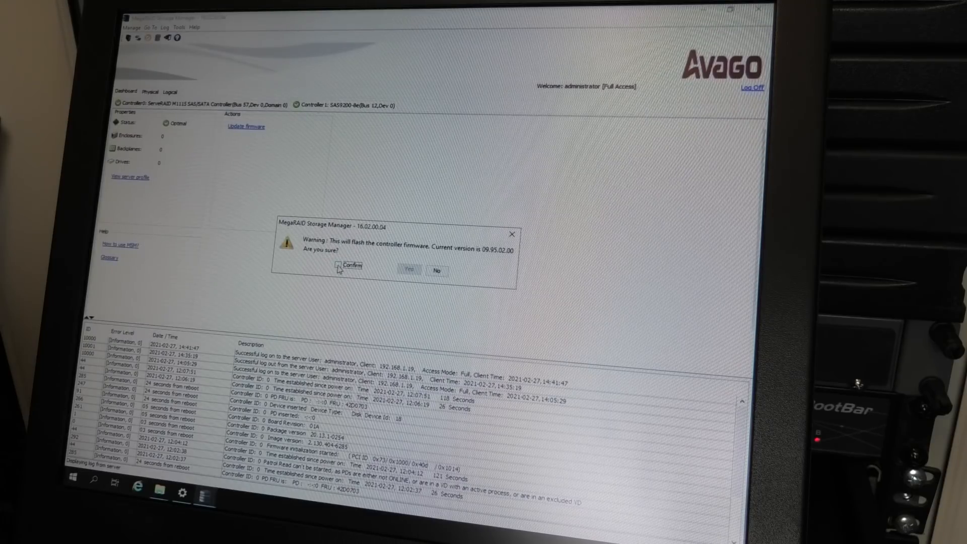
left_click(338, 265)
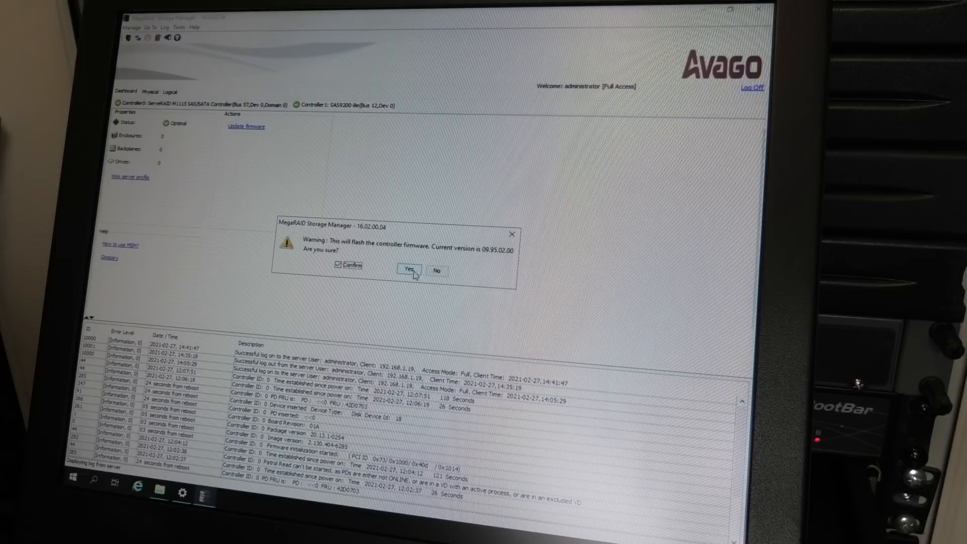
left_click(408, 270)
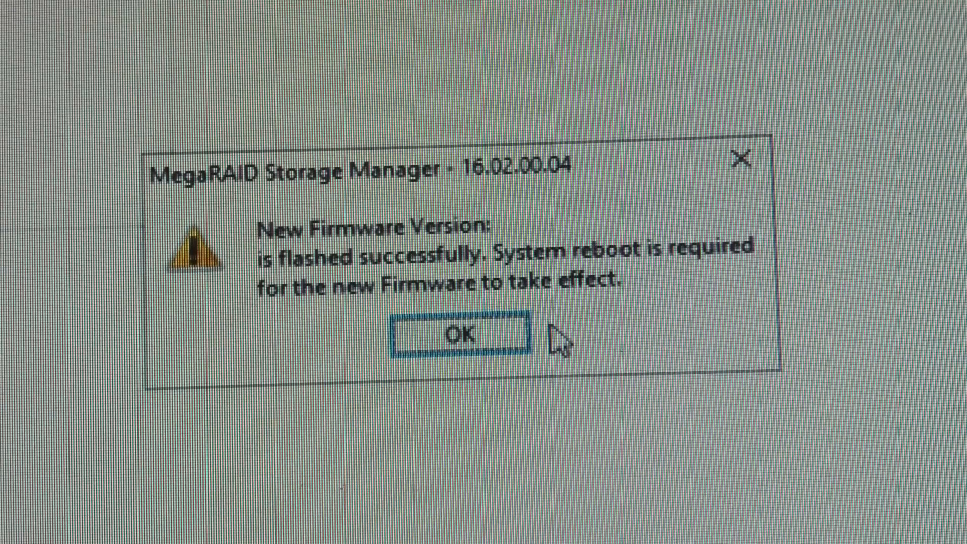
left_click(459, 334)
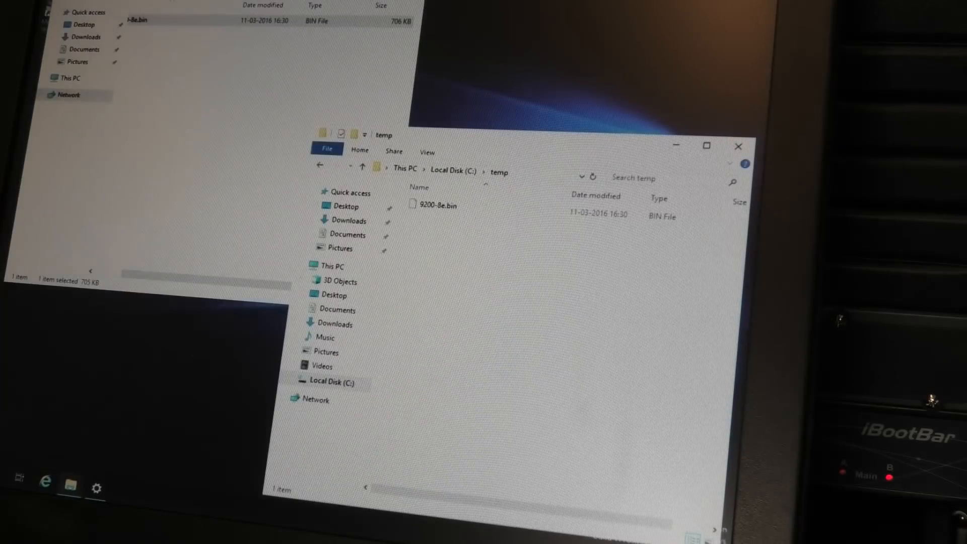
- Restart the server from the Start menu so the new firmware takes effect
left_click(17, 479)
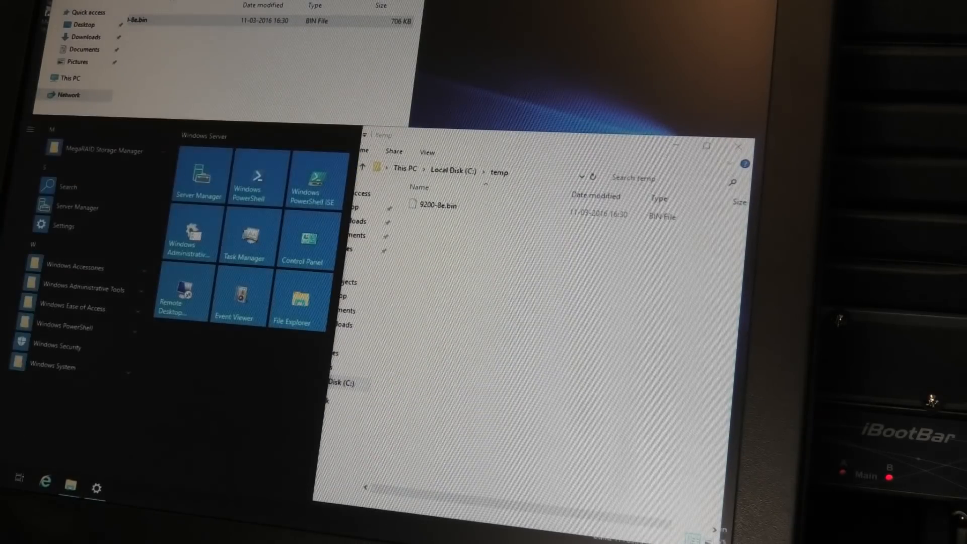
left_click(39, 401)
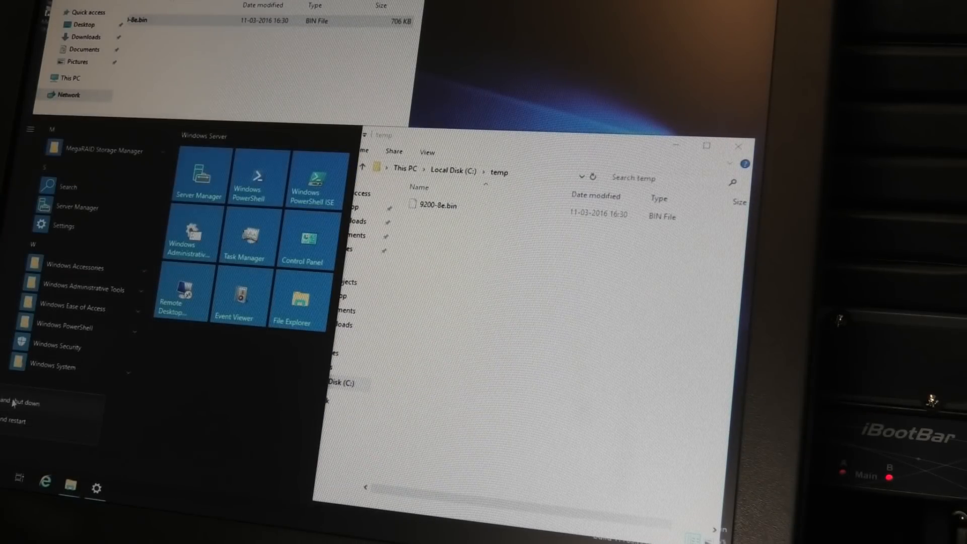
mouse_move(18, 403)
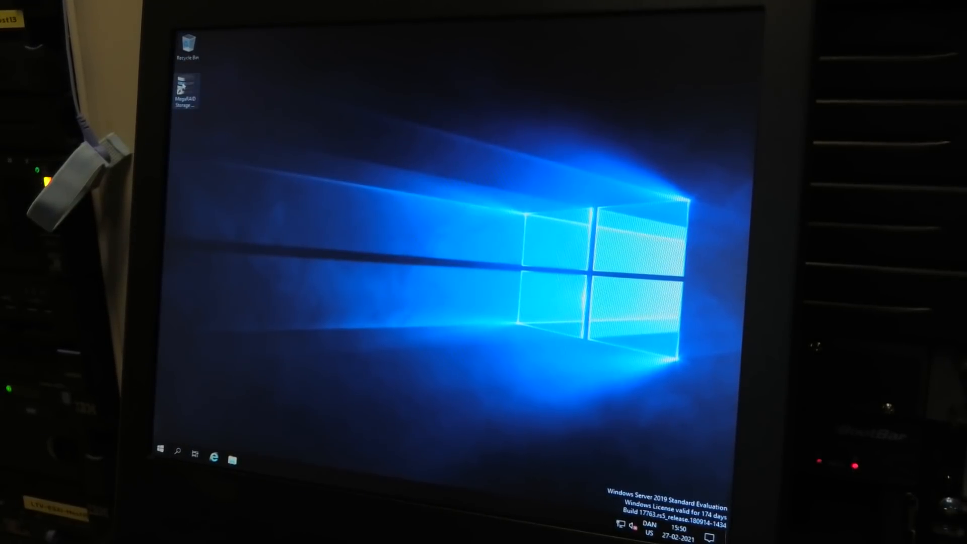
mouse_move(183, 86)
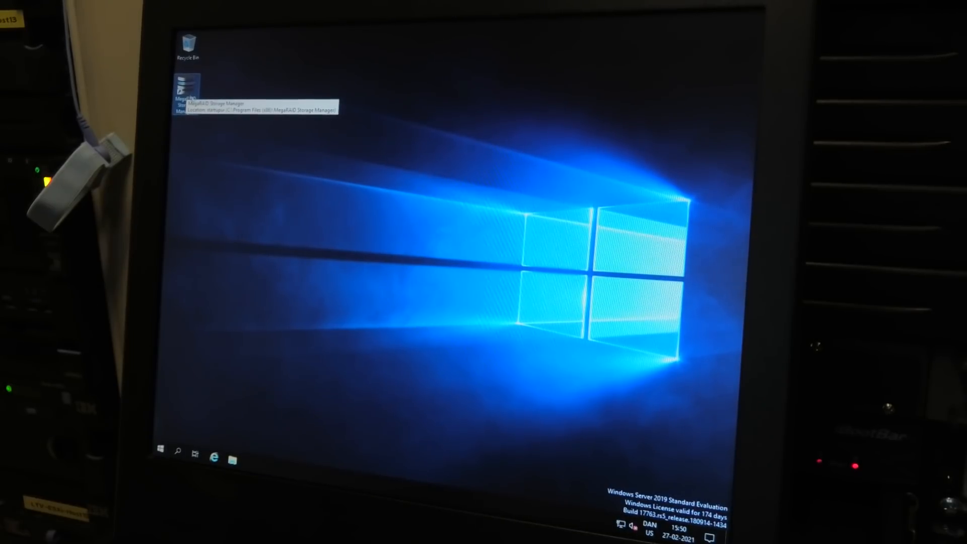
- Launch MegaRAID Storage Manager and log in as administrator with Full Access
double_click(185, 92)
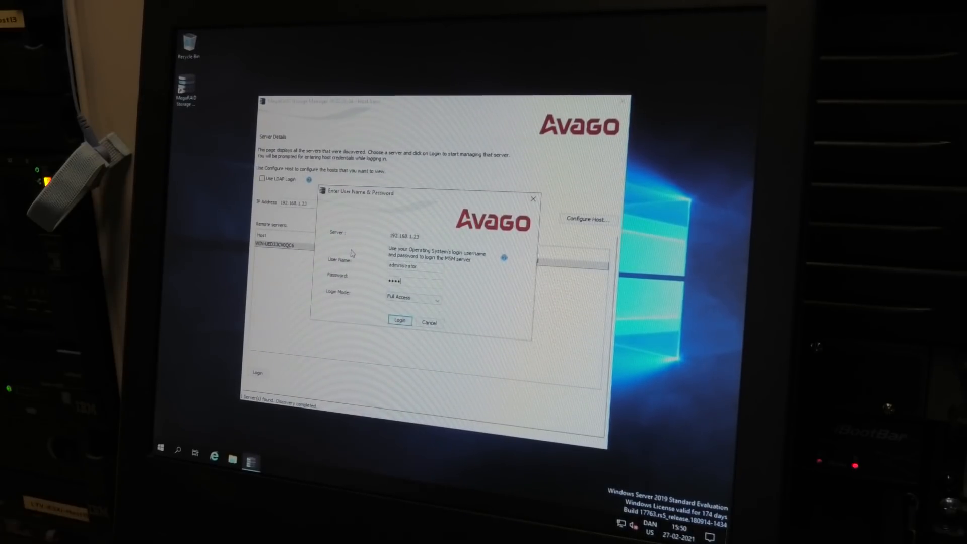
left_click(399, 321)
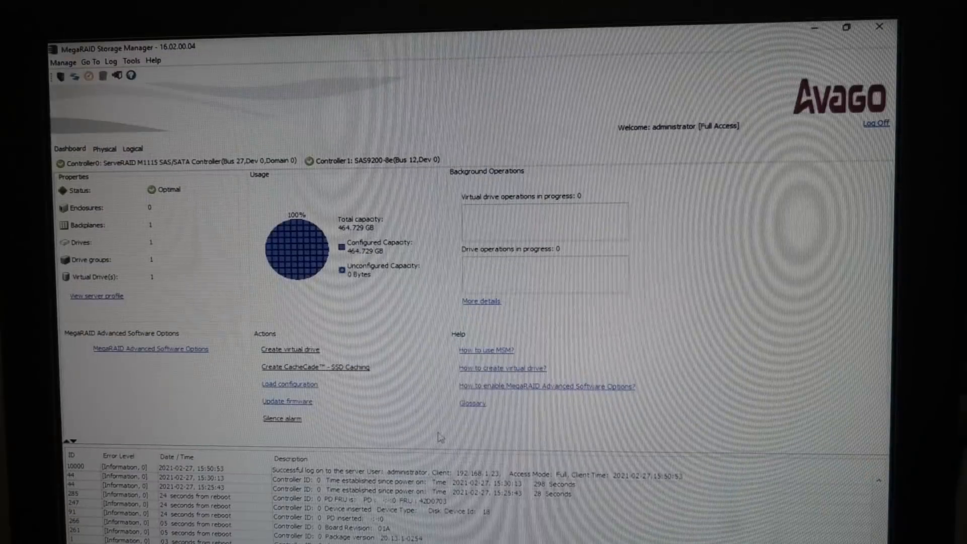
- Confirm Controller 1 SAS9200-8e reports firmware 20.00.07.00 and 23 drives in one enclosure
left_click(363, 161)
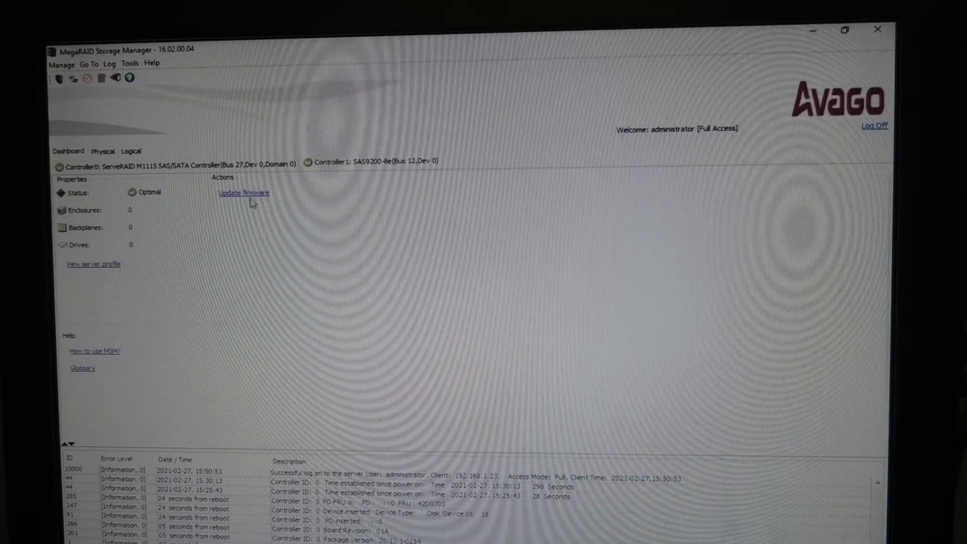
left_click(241, 193)
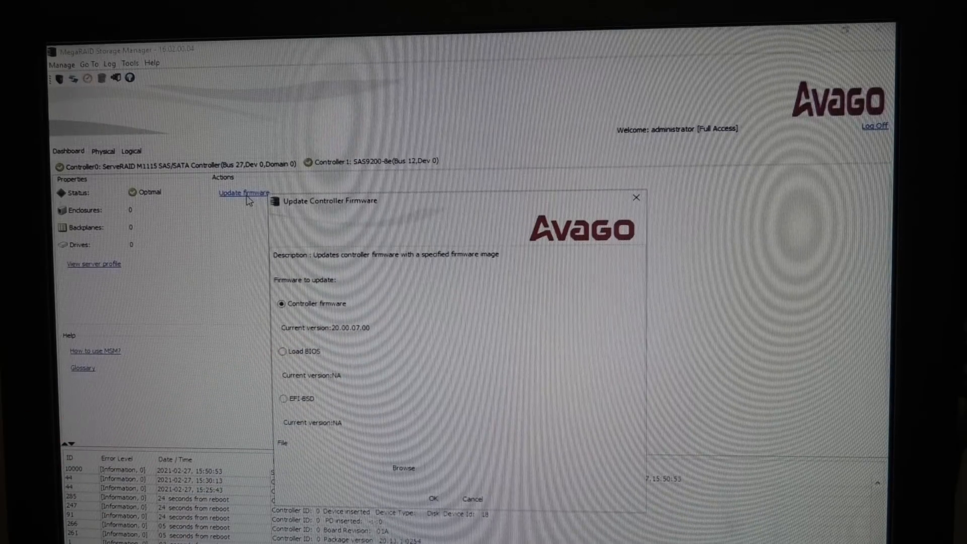
mouse_move(386, 327)
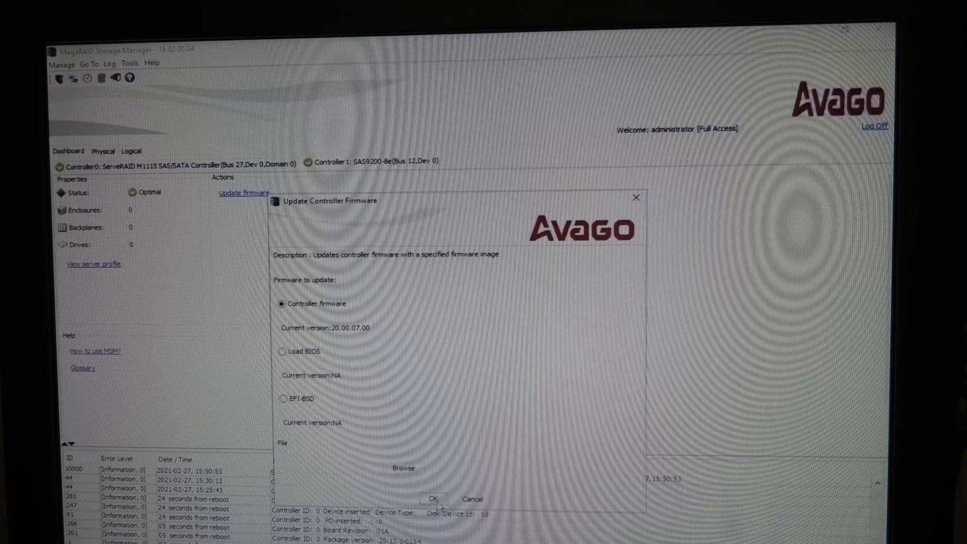
left_click(471, 498)
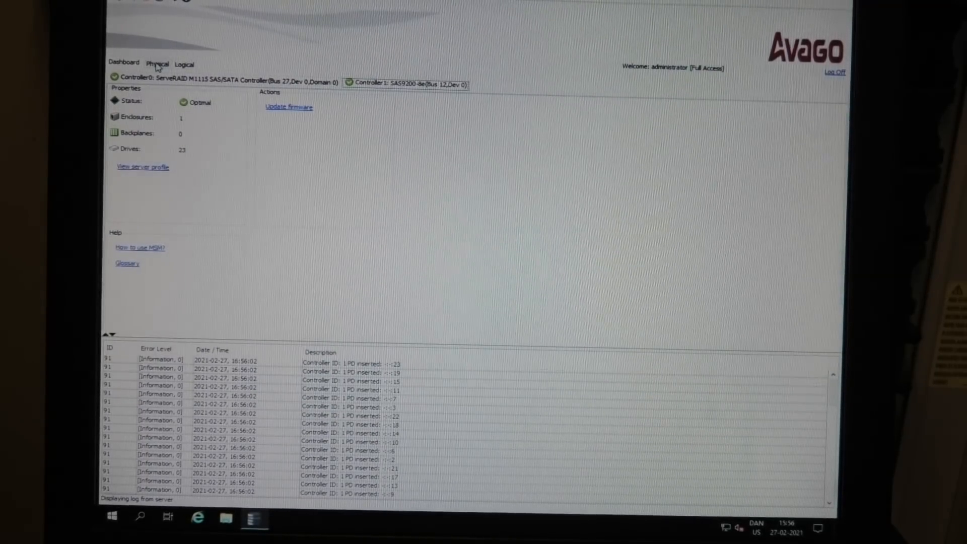
- Review the controller's attached drives on the Physical view
left_click(157, 62)
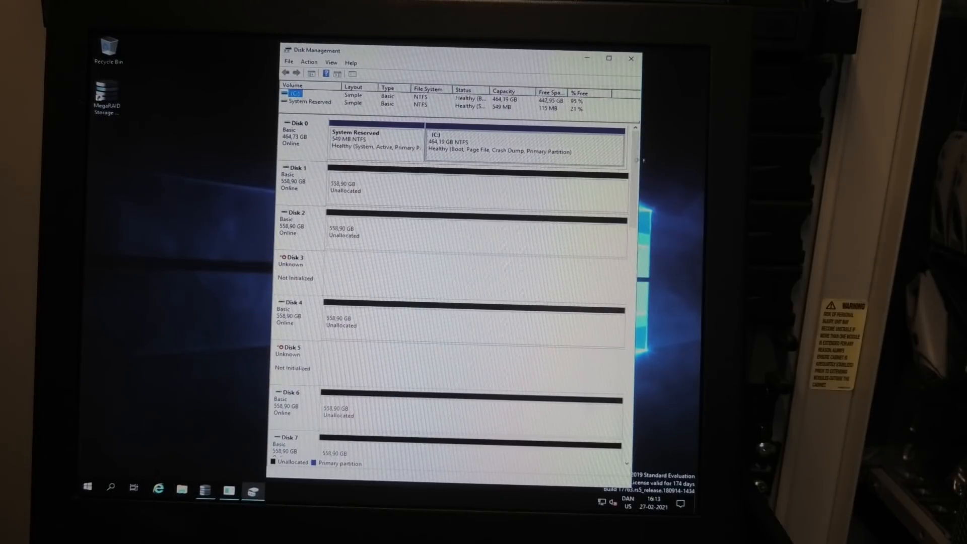
- Confirm Disks 1-24 appear as 558.90 GB drives, then close Disk Management
scroll("down", 3)
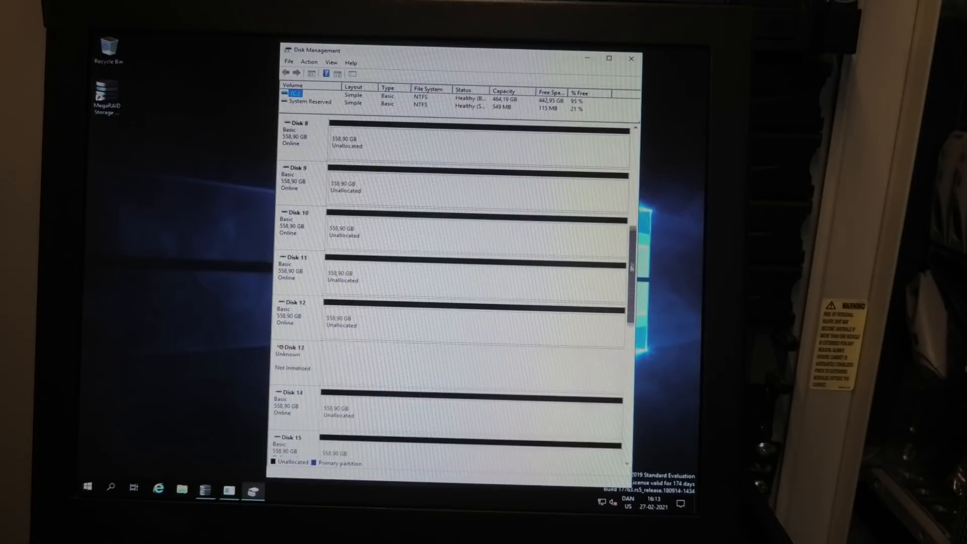
scroll("down", 3)
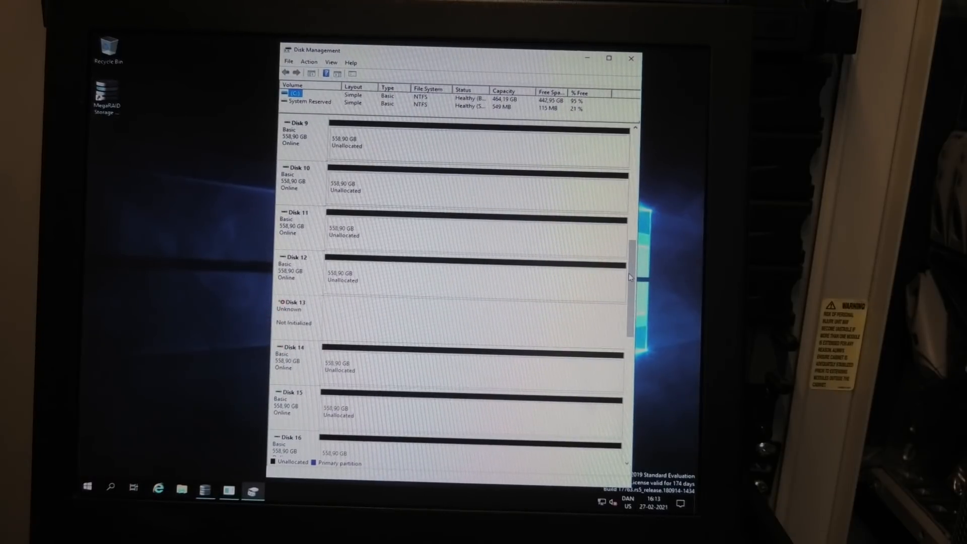
scroll("down", 3)
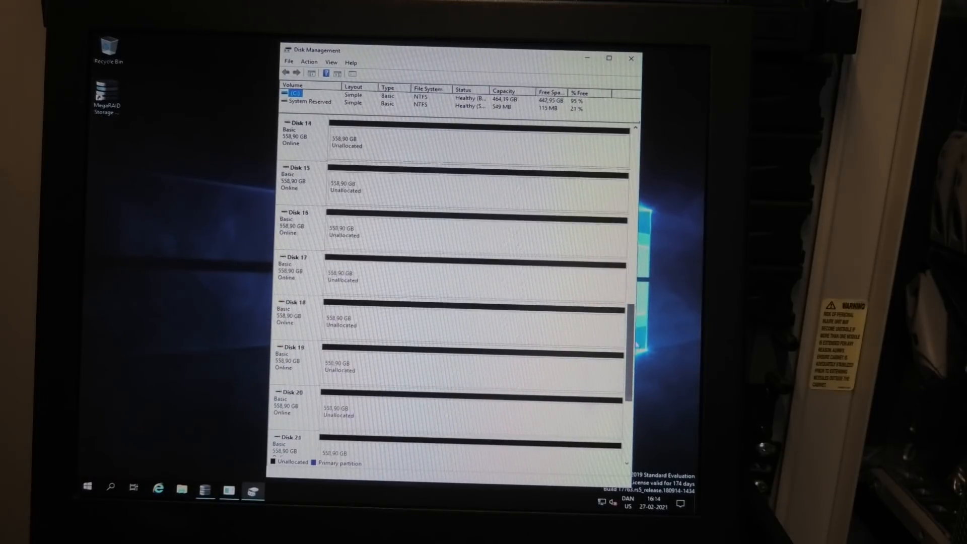
scroll("down", 3)
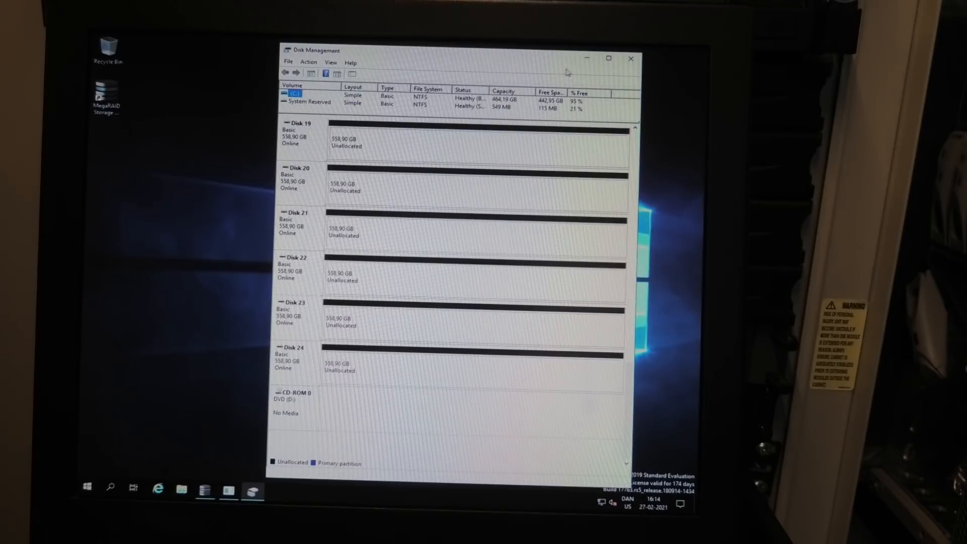
left_click(630, 58)
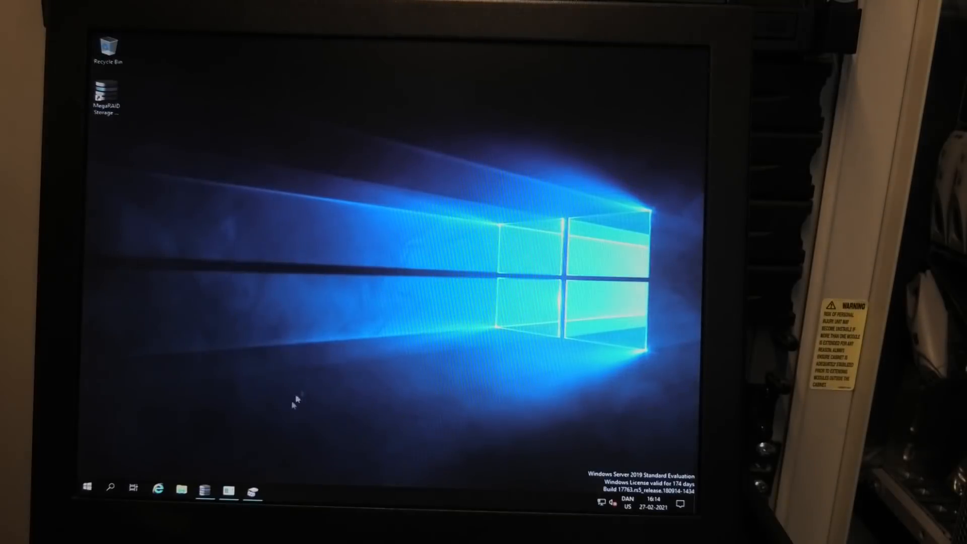
- Run 'list disk' in diskpart showing Disks 0-24 online
left_click(229, 490)
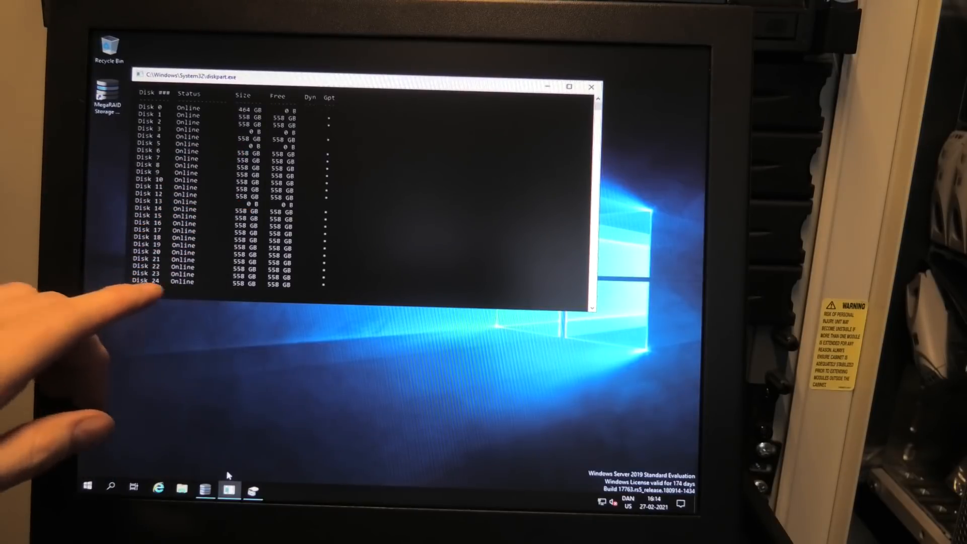
key("enter")
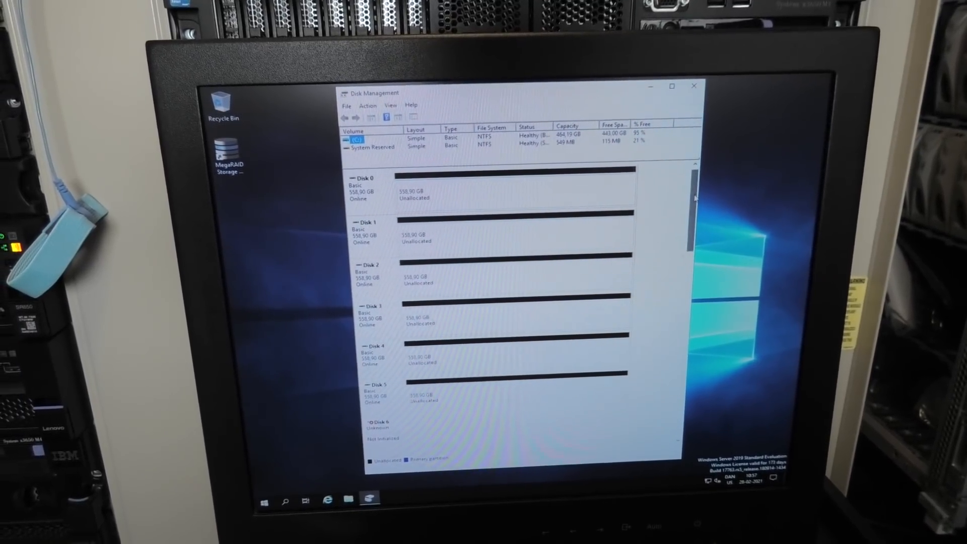
scroll("down", 3)
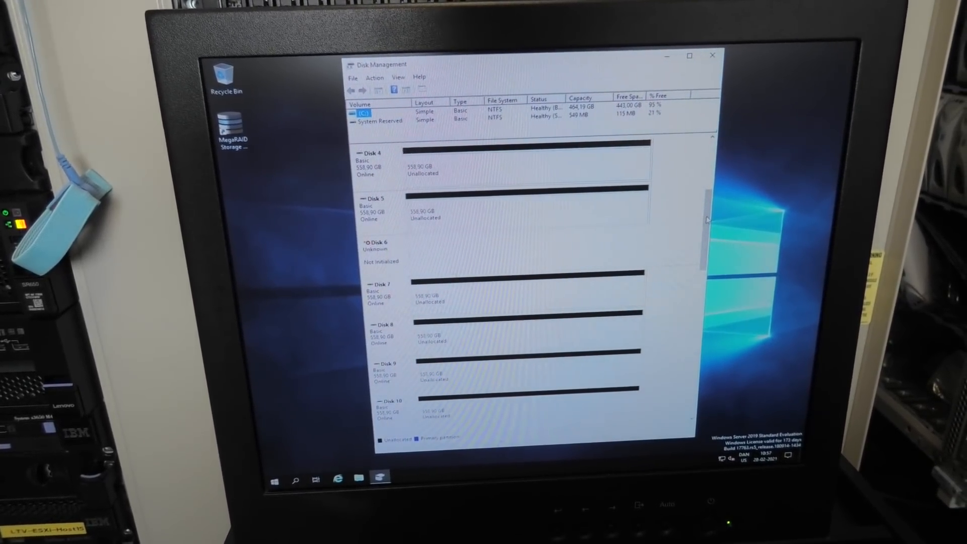
scroll("down", 3)
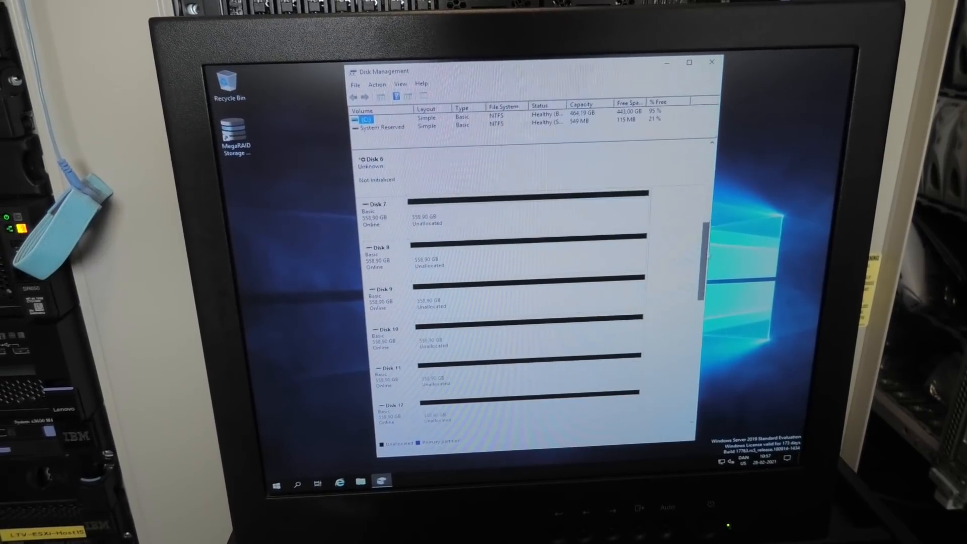